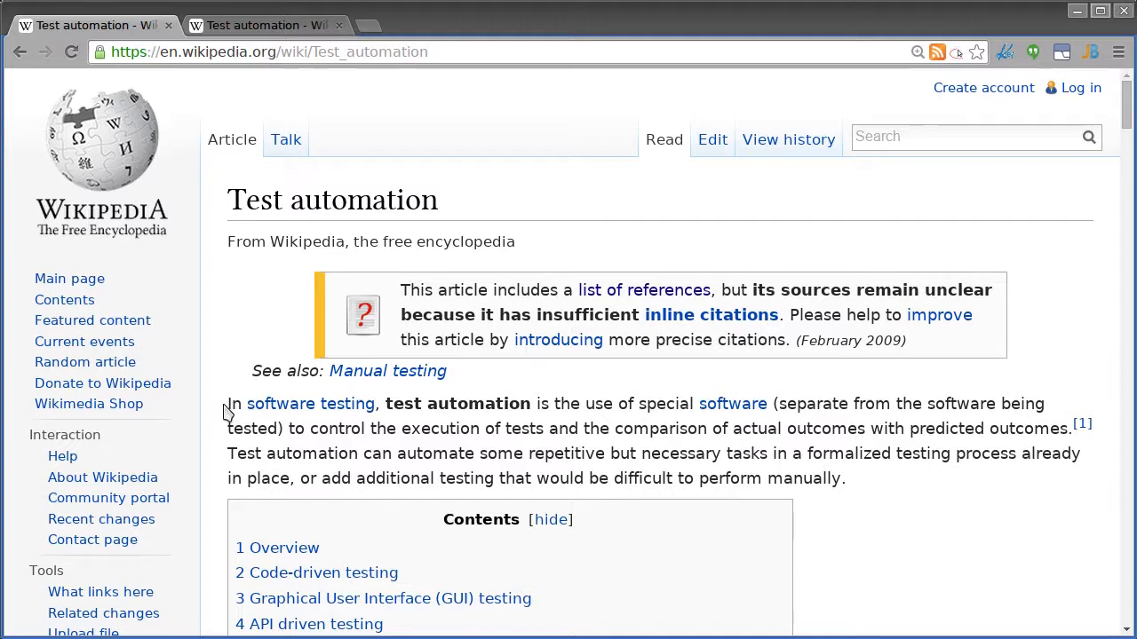
mouse_move(657, 421)
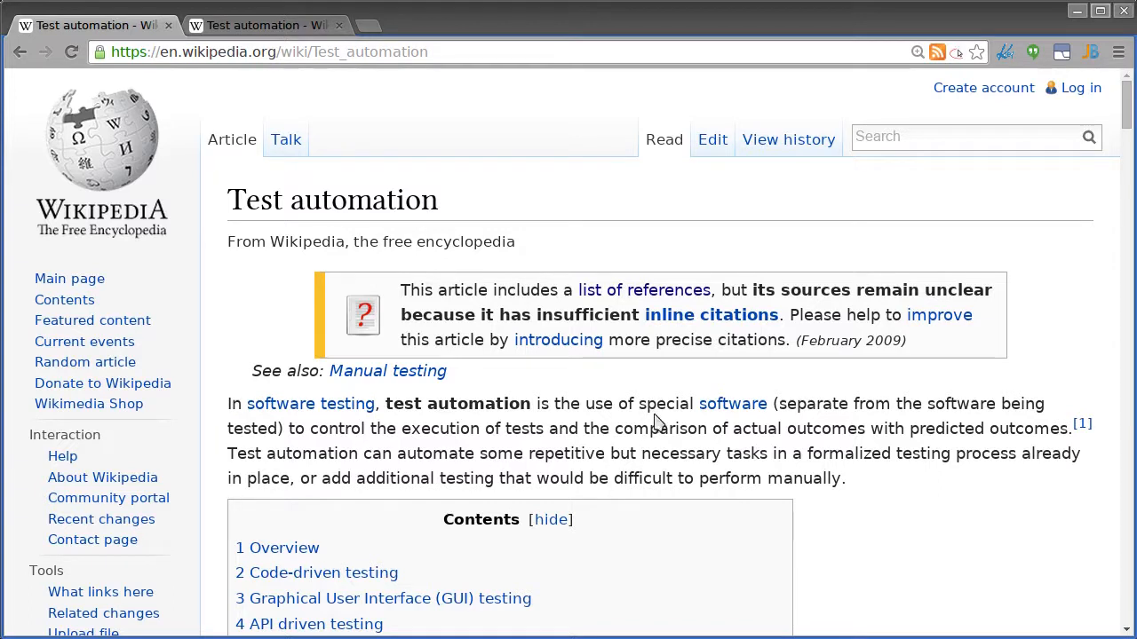
mouse_move(728, 422)
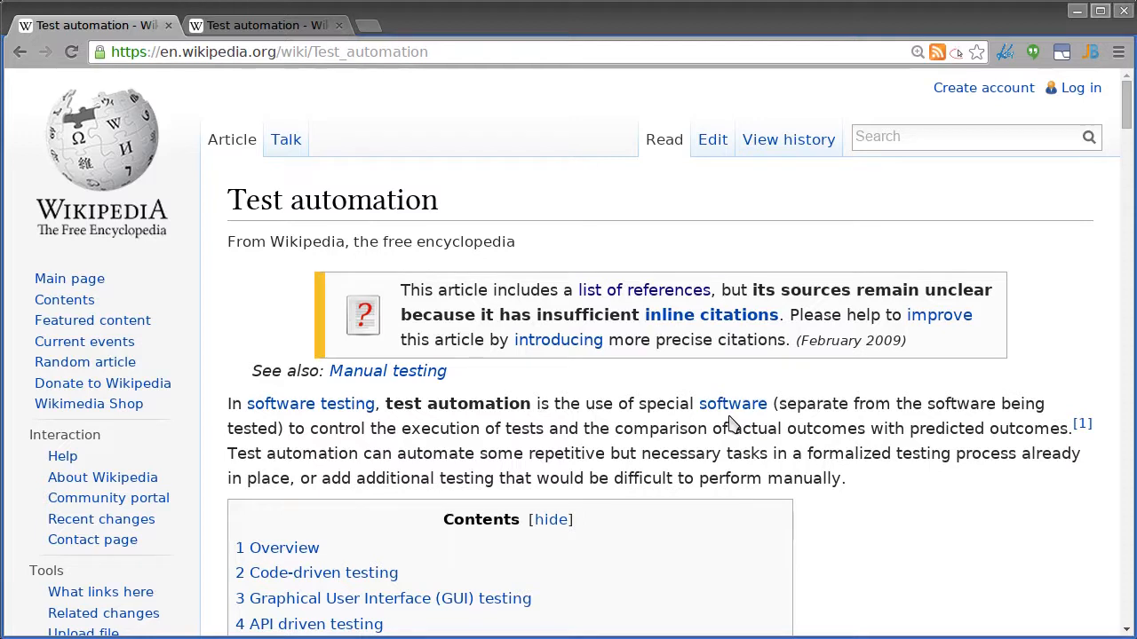
mouse_move(372, 435)
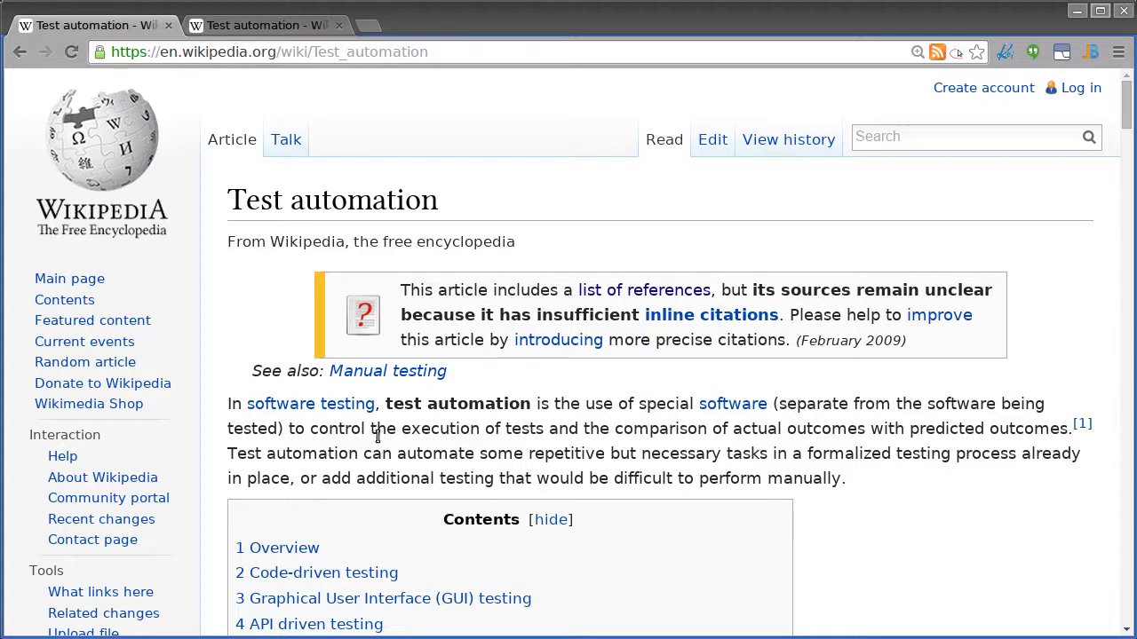
mouse_move(280, 449)
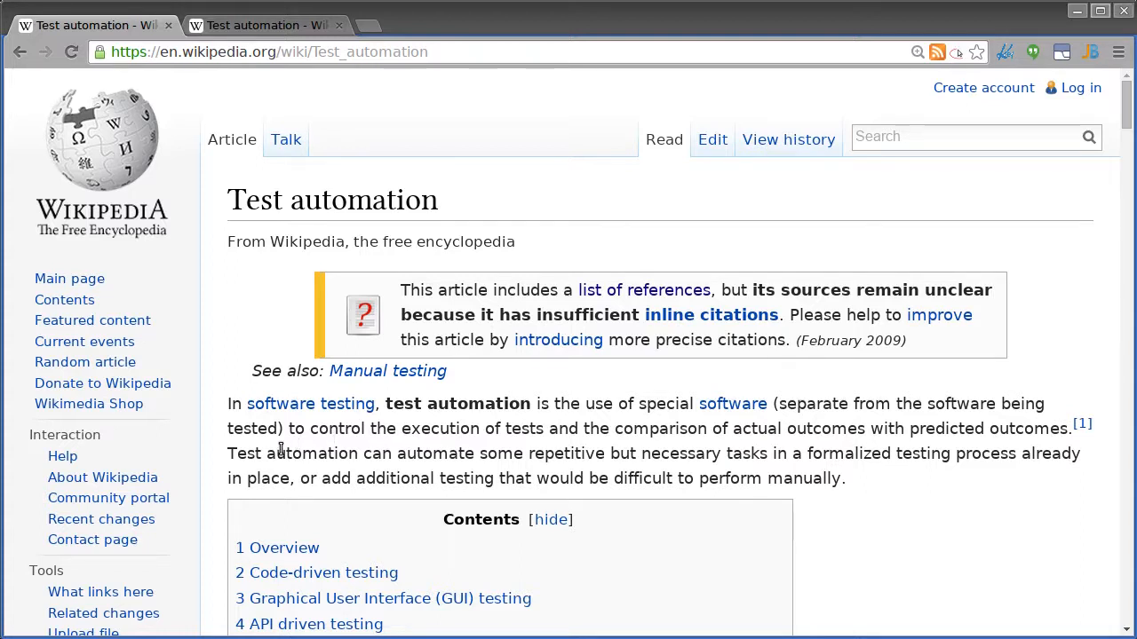
mouse_move(519, 462)
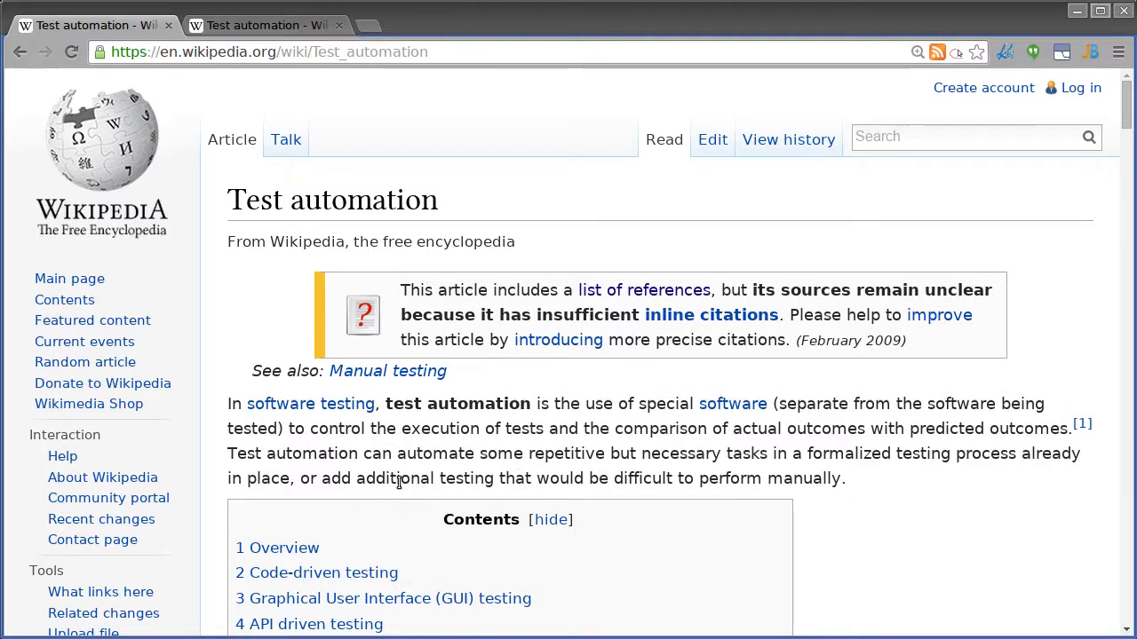
mouse_move(398, 460)
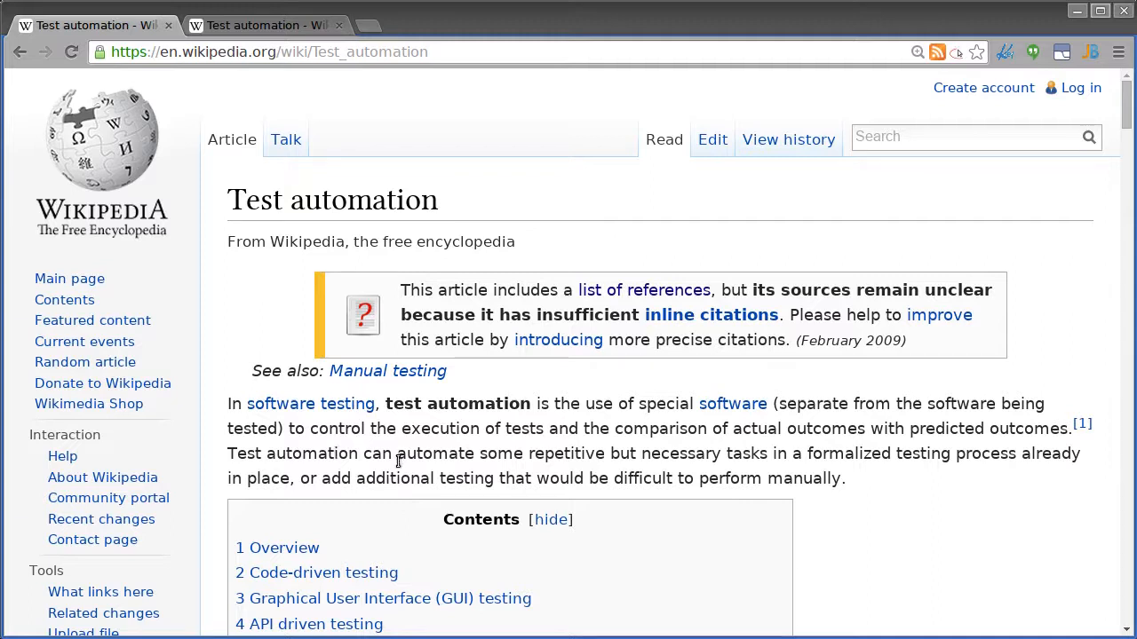
- Double-click the word 'Test' in the Test automation article's introduction
double_click(243, 453)
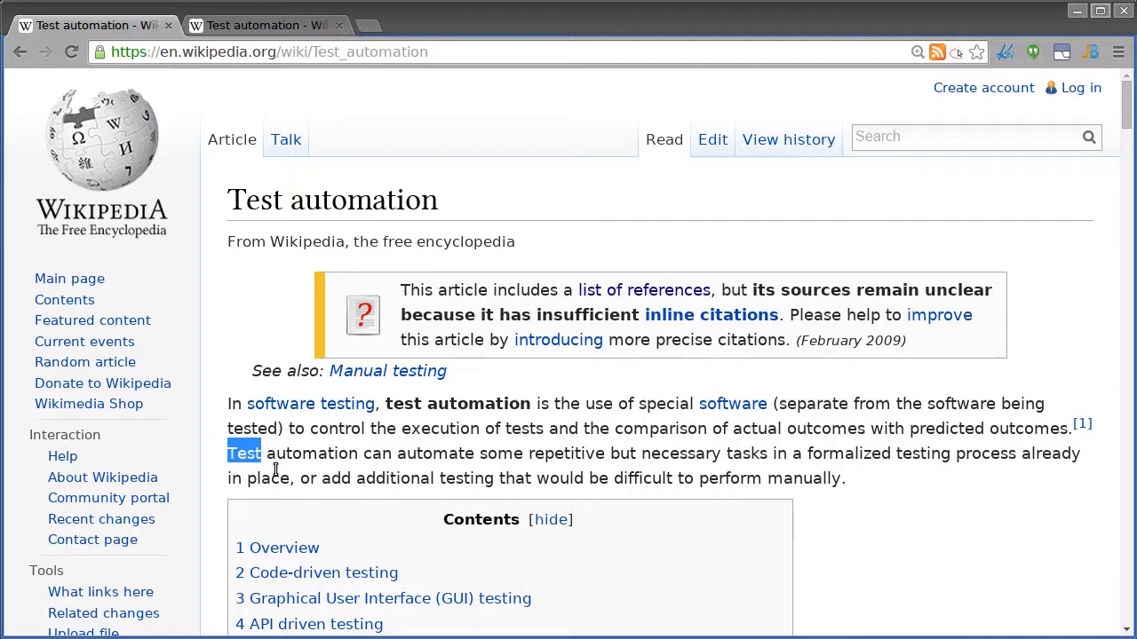
mouse_move(560, 582)
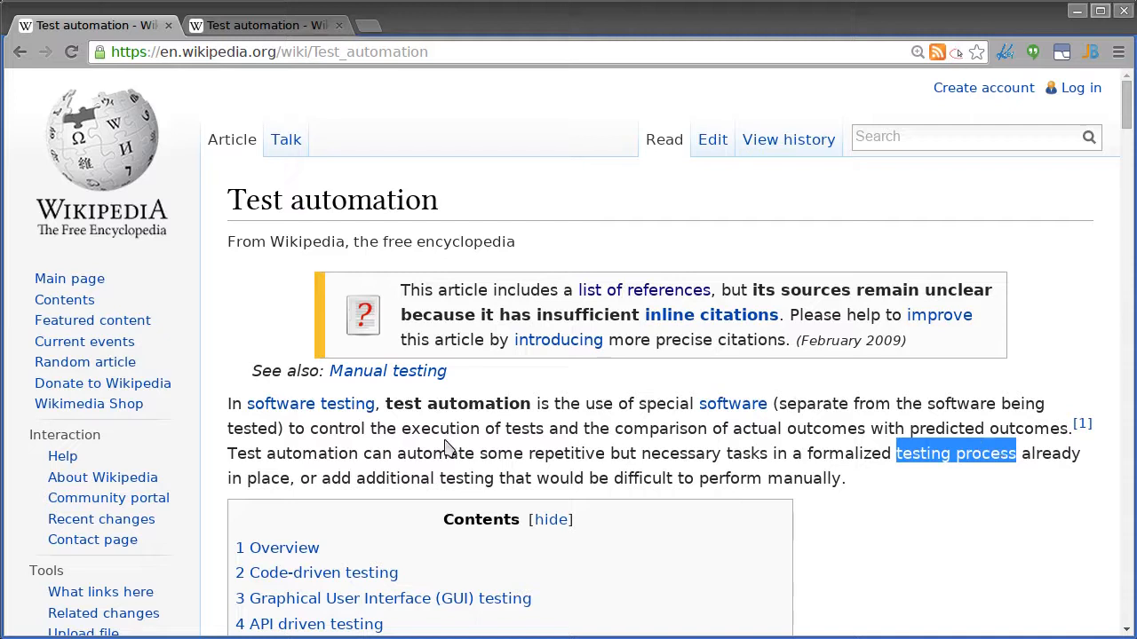
double_click(435, 453)
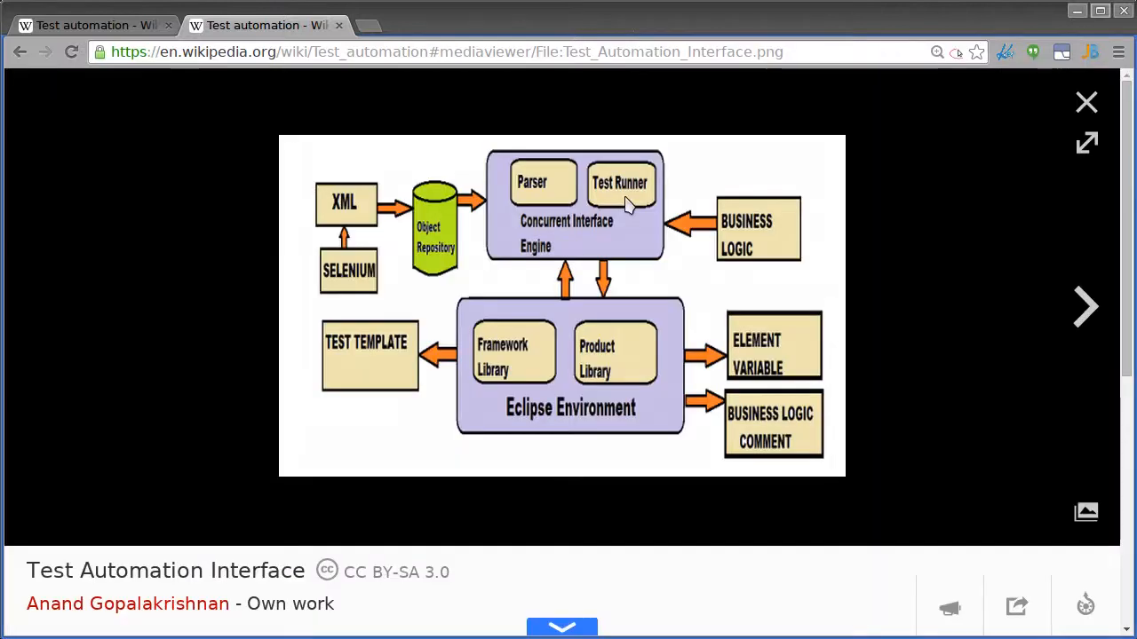
mouse_move(346, 271)
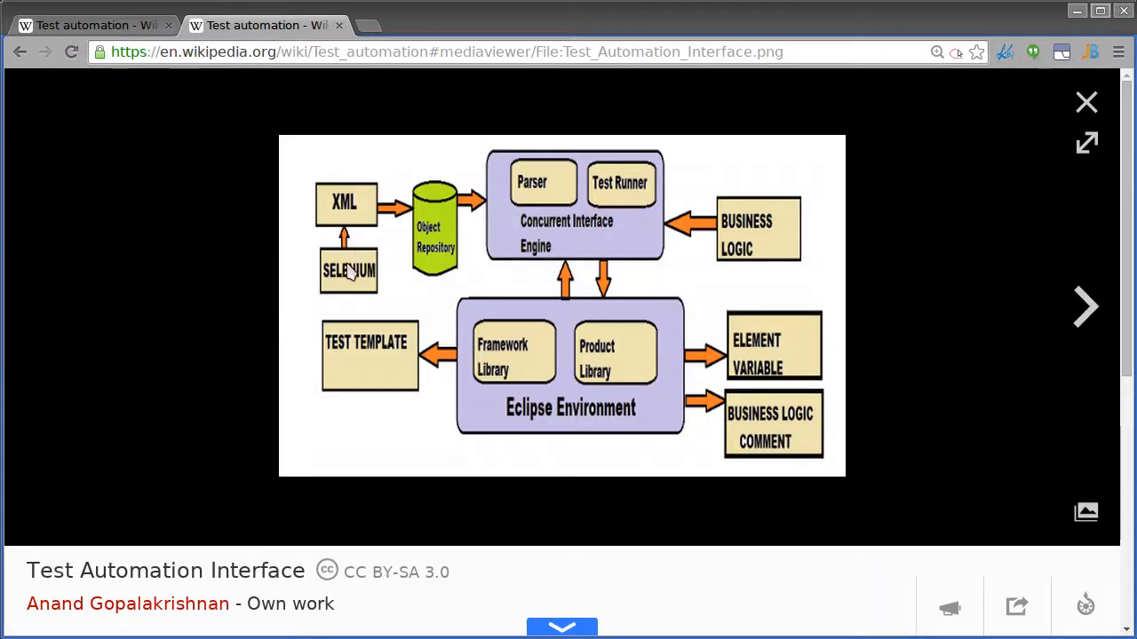
mouse_move(485, 260)
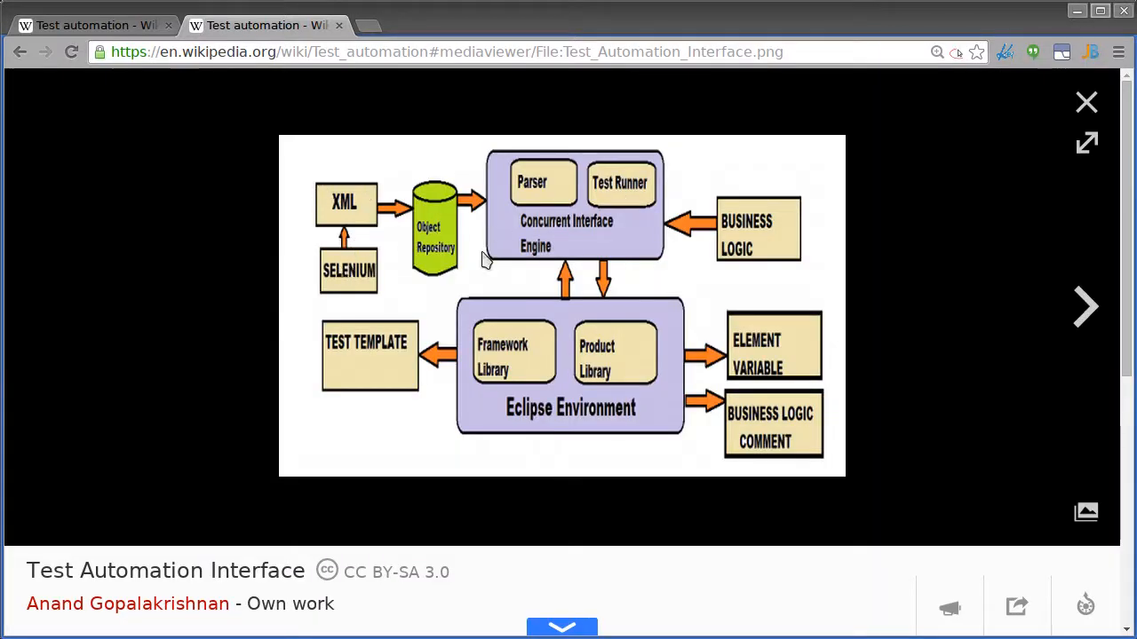
mouse_move(536, 202)
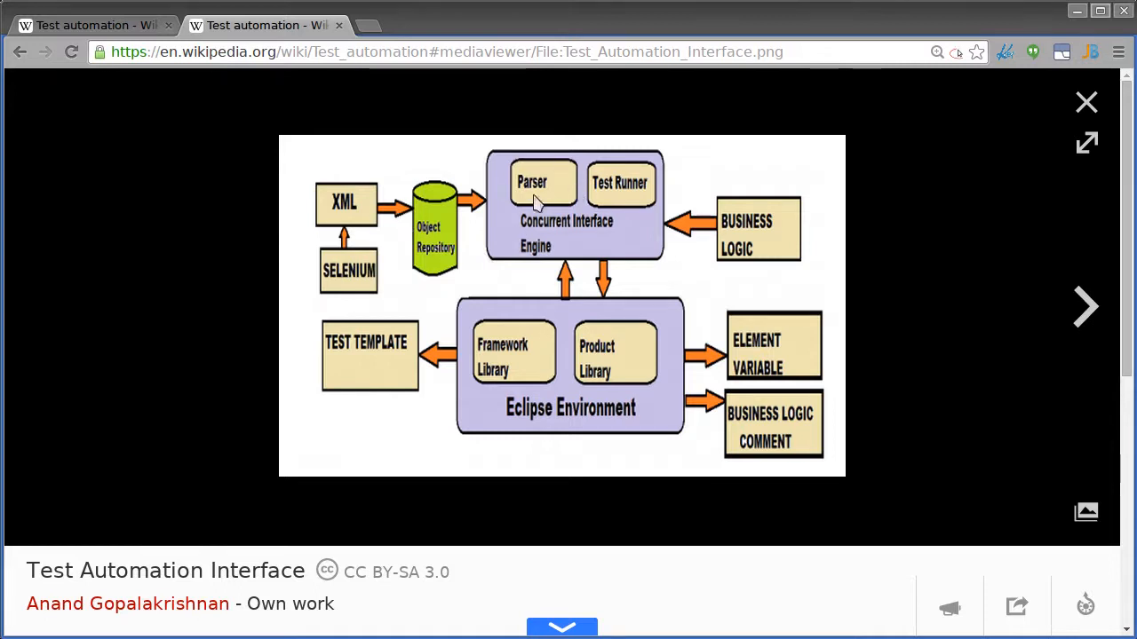
mouse_move(564, 302)
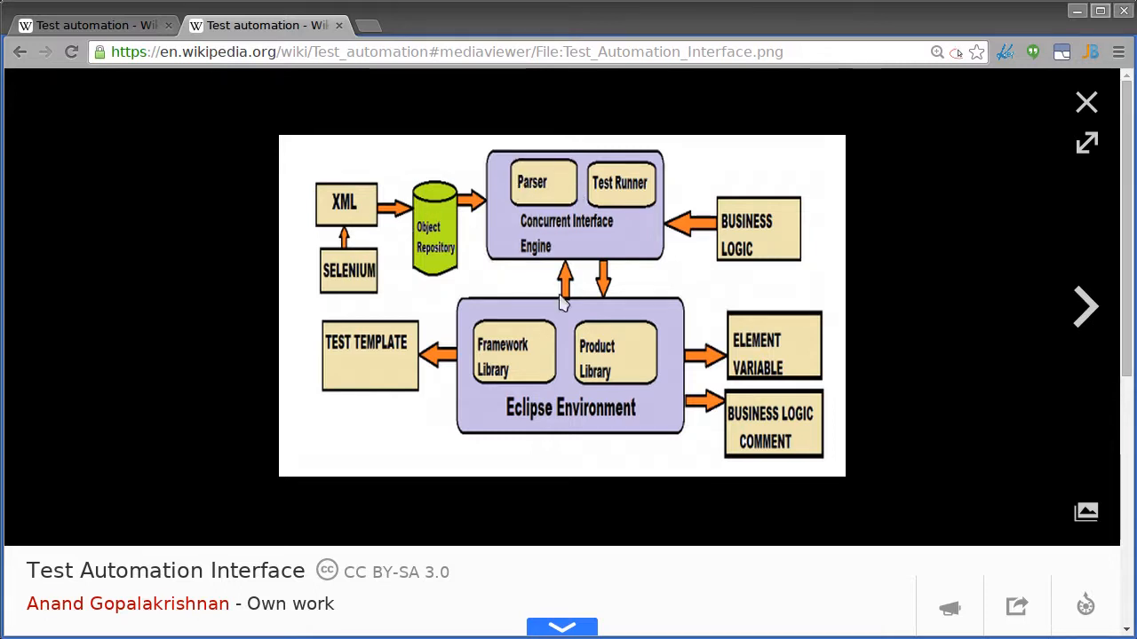
mouse_move(500, 380)
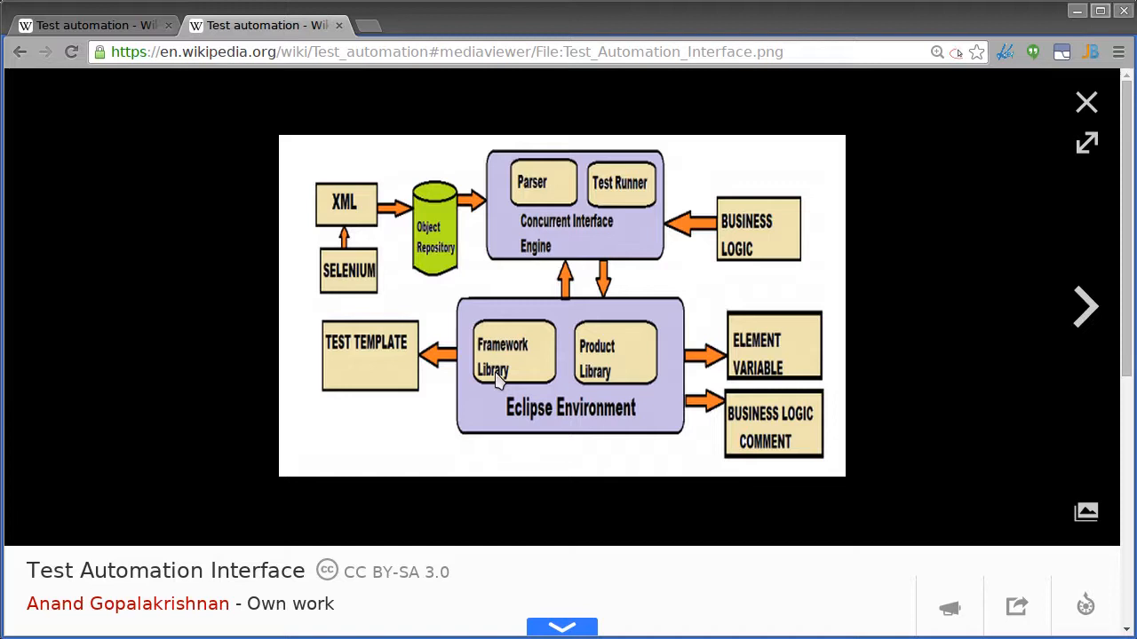
mouse_move(622, 426)
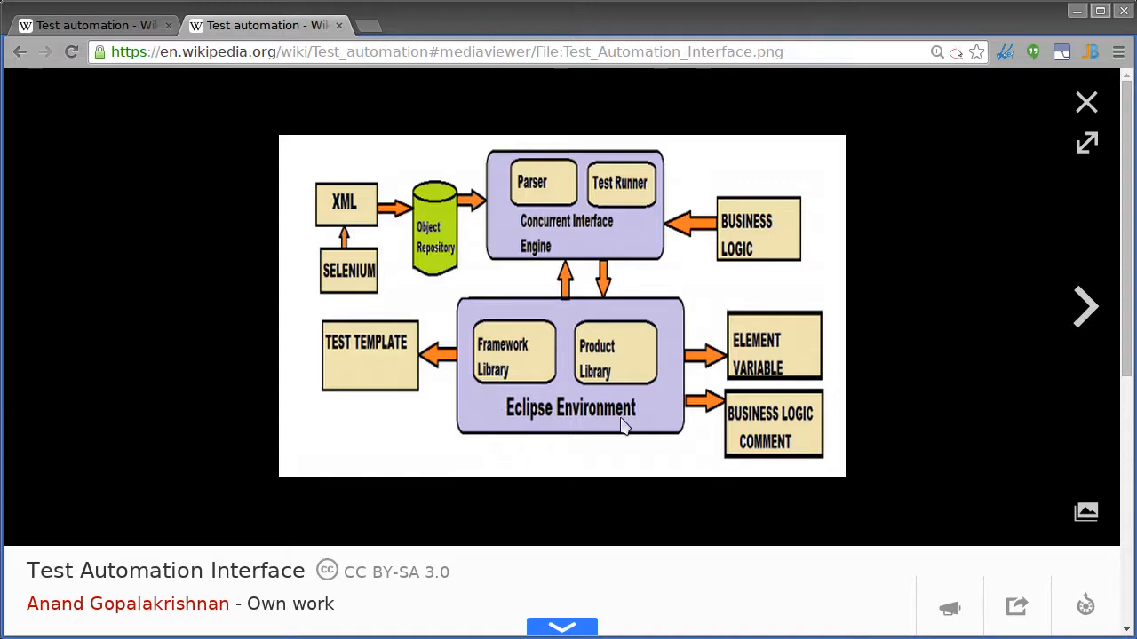
mouse_move(553, 360)
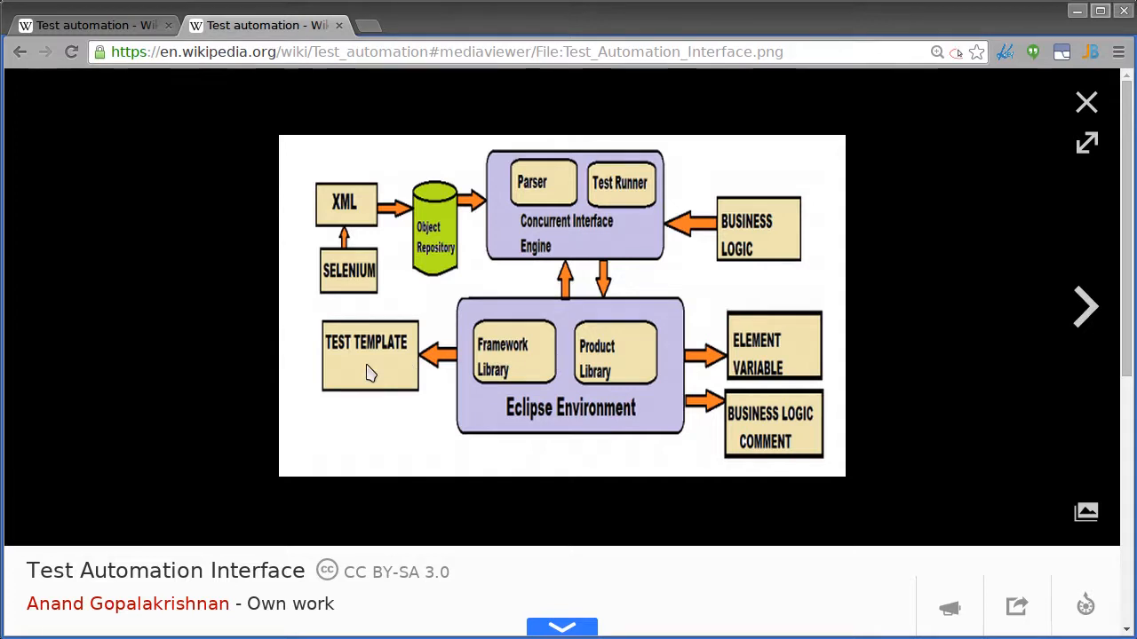
mouse_move(611, 382)
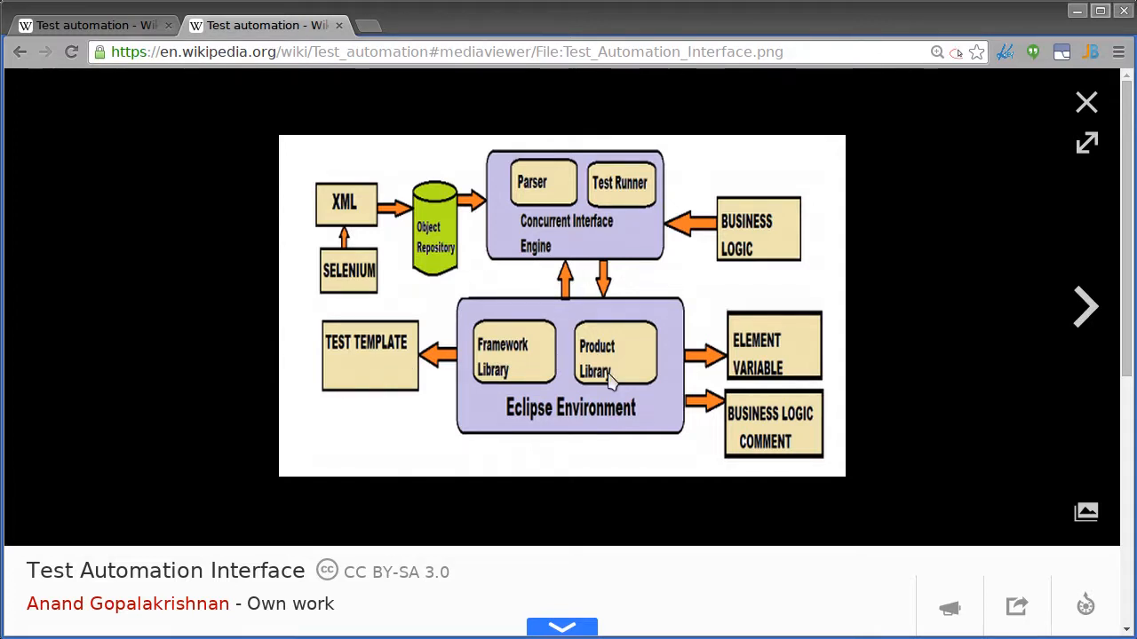
mouse_move(349, 367)
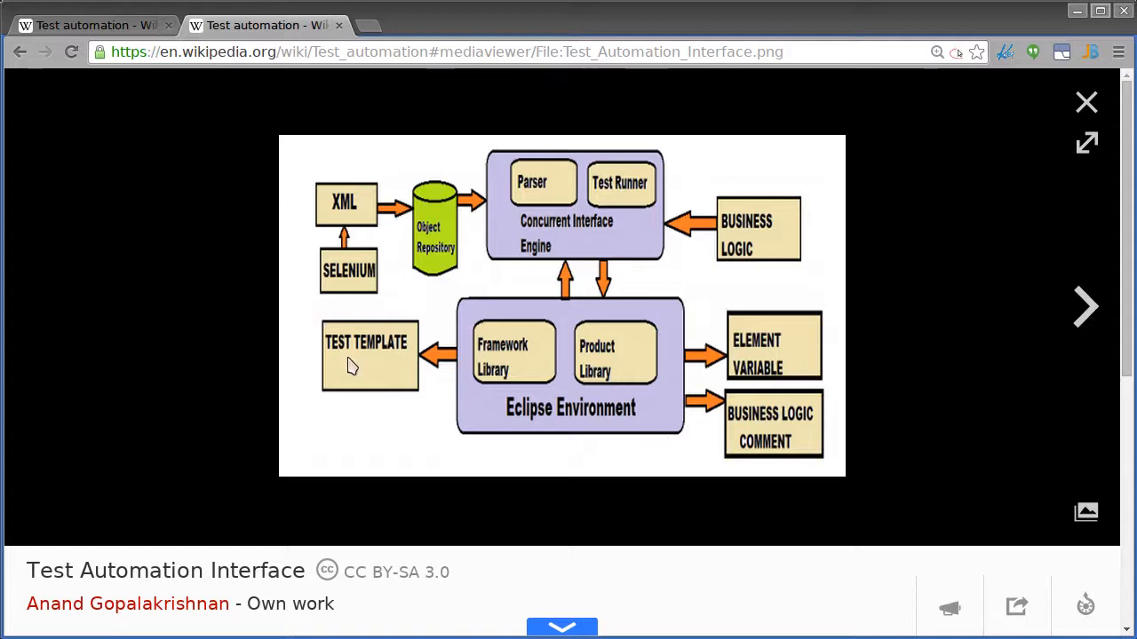
mouse_move(444, 235)
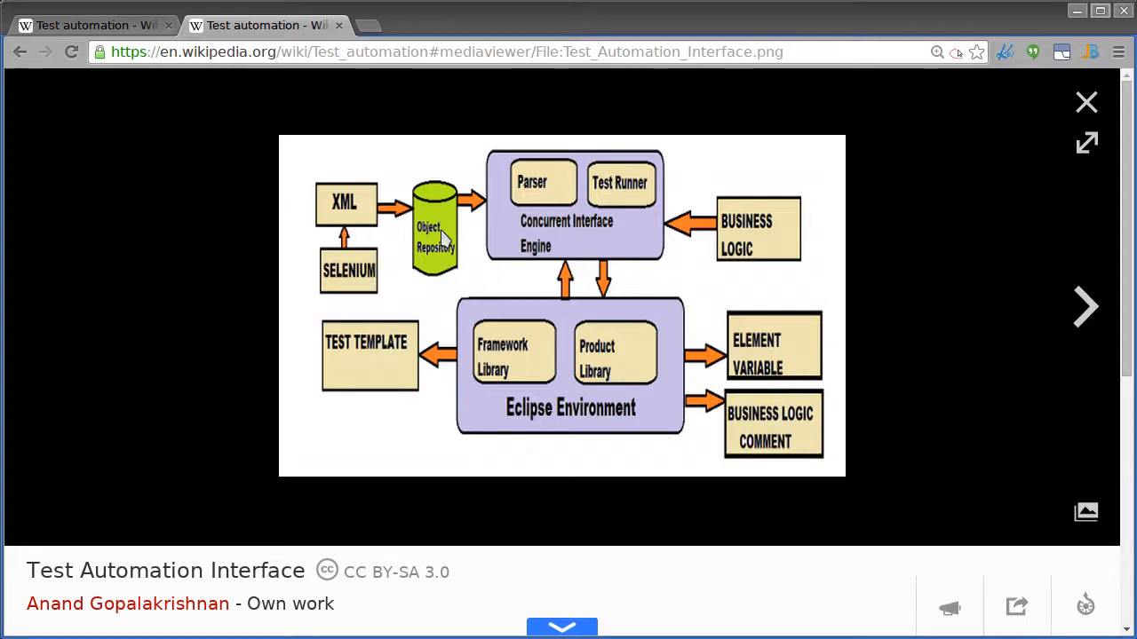
mouse_move(470, 391)
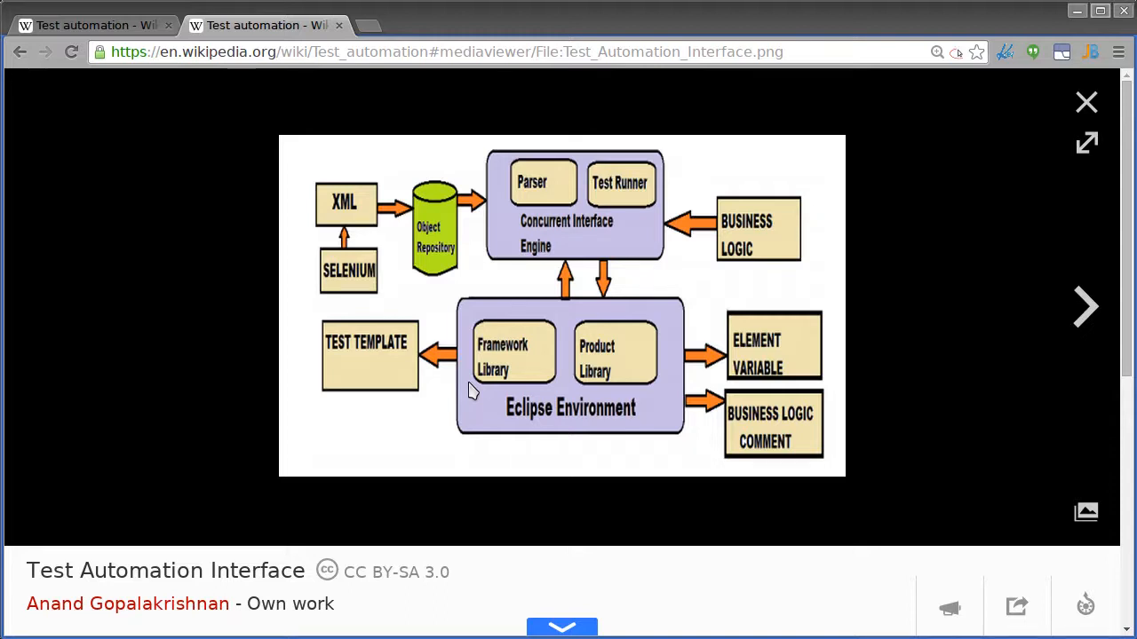
mouse_move(735, 268)
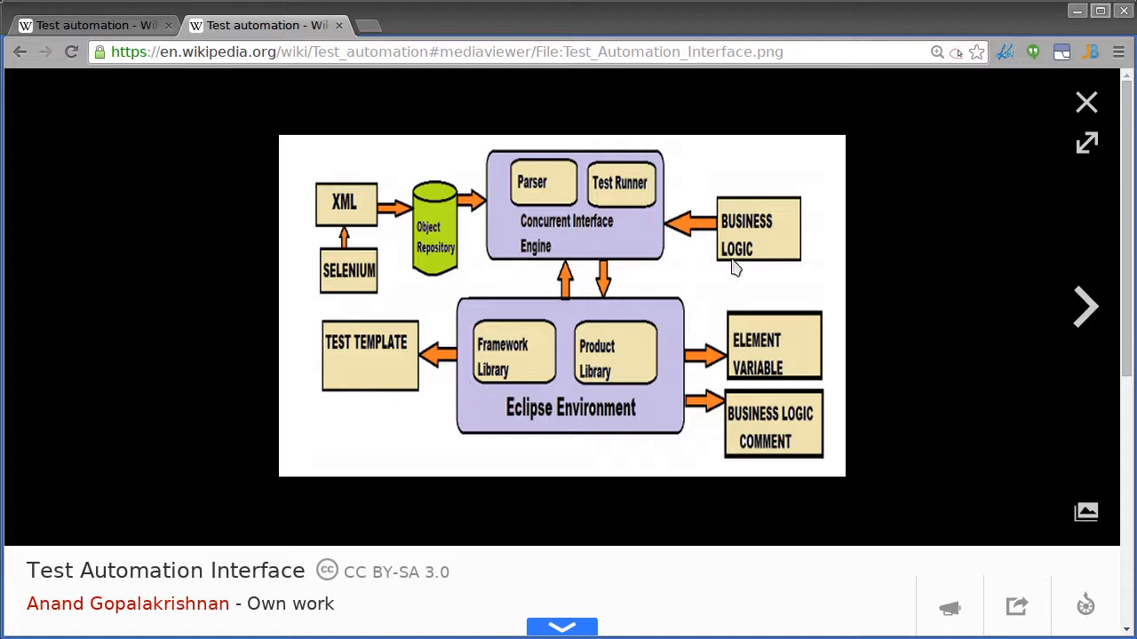
mouse_move(857, 278)
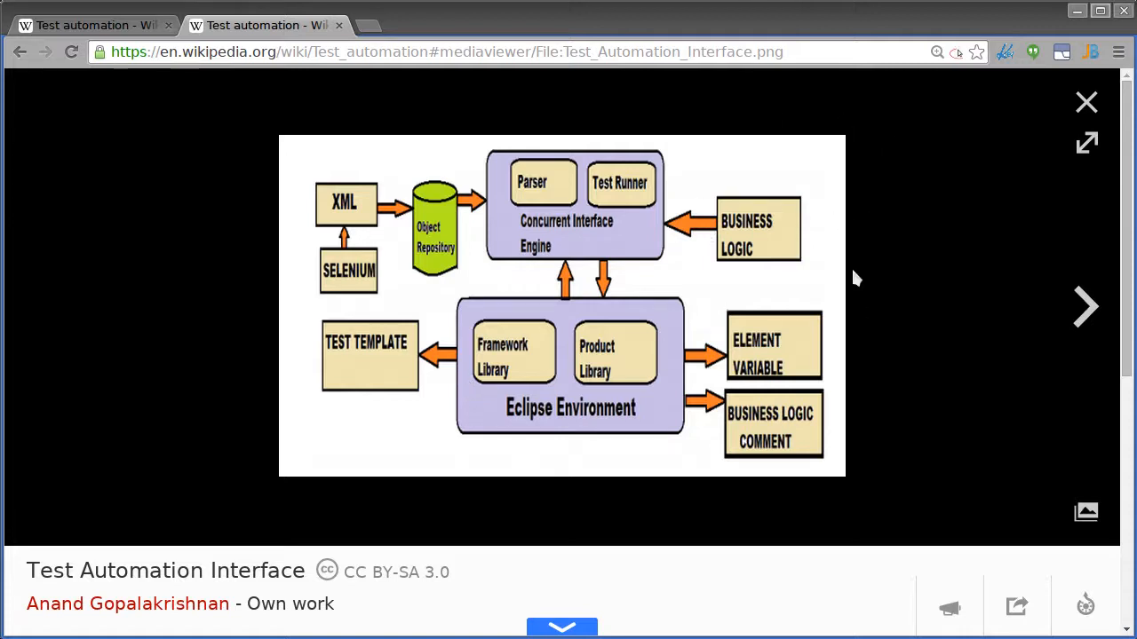
mouse_move(619, 160)
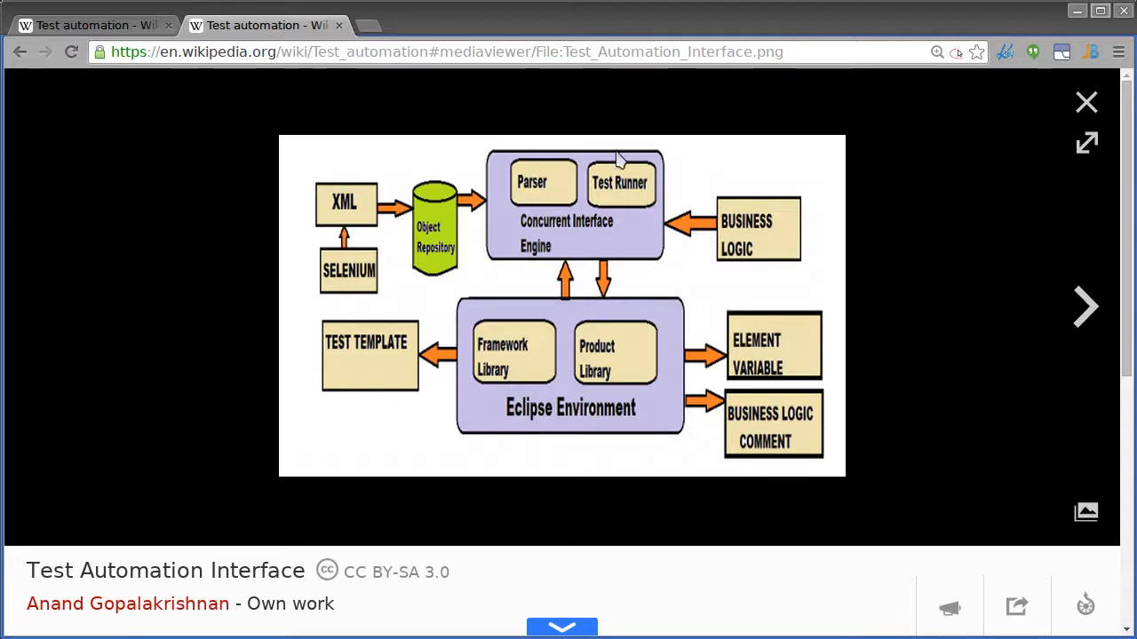
- Switch from the browser to the PhpStorm window with the NetTuts project
click(1086, 102)
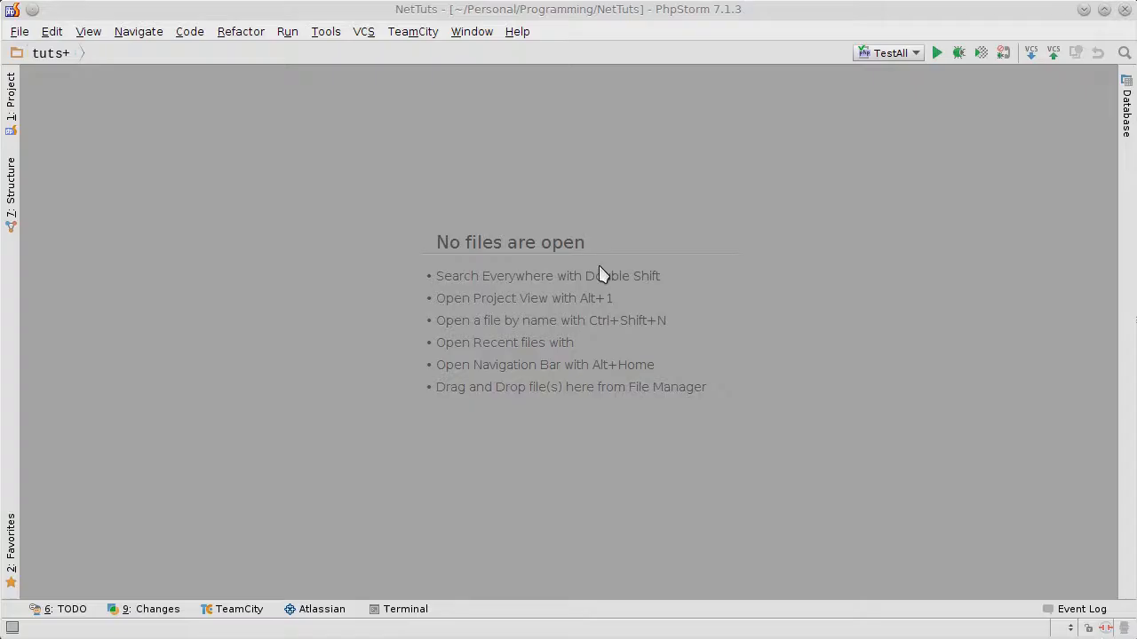
mouse_move(160, 188)
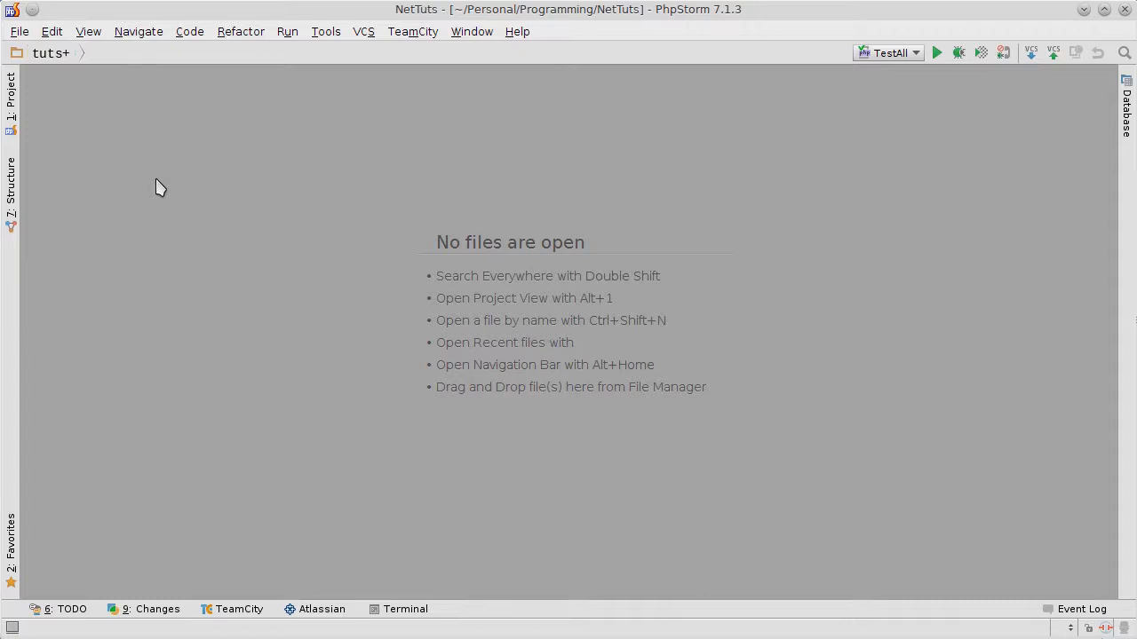
mouse_move(189, 199)
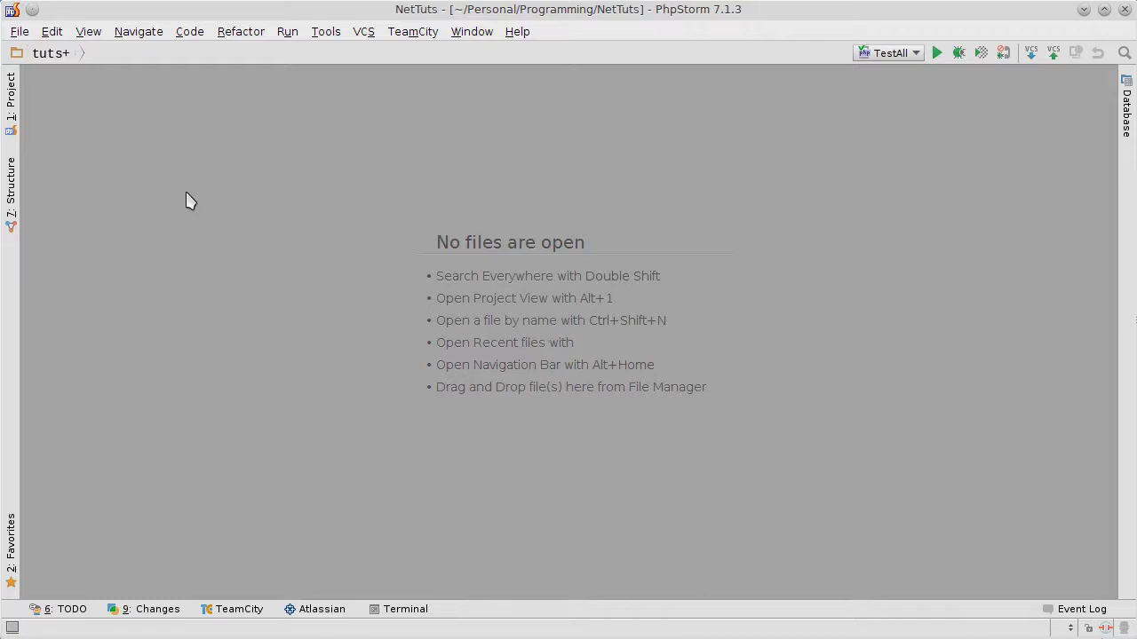
mouse_move(274, 273)
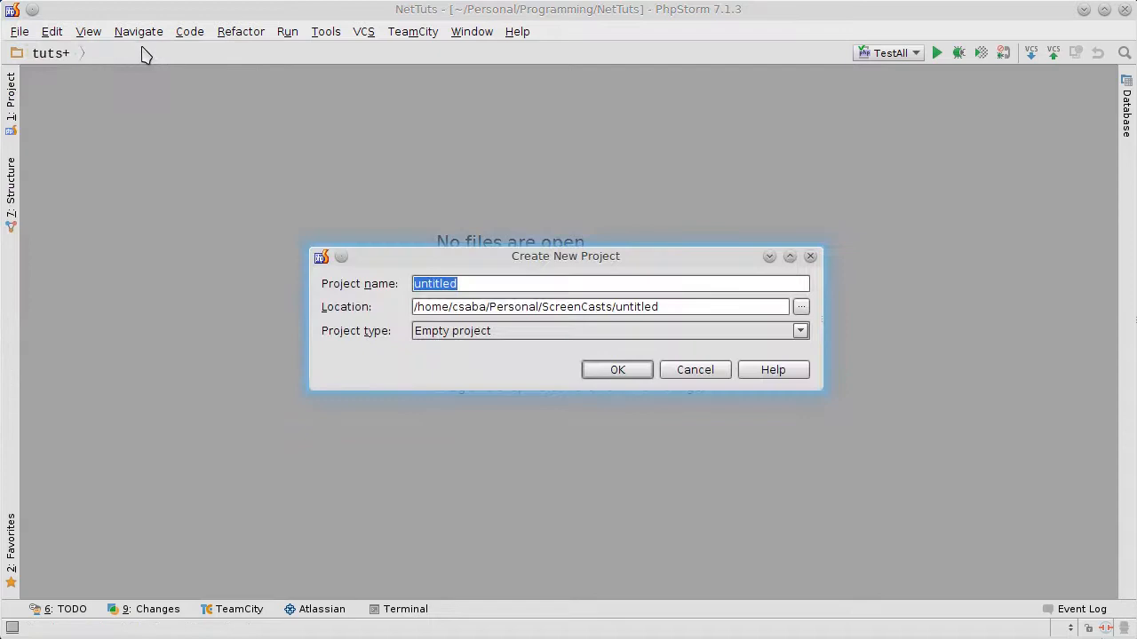
- Create the 'Automated Testing in PHP' project inside the Automated Testing with PHP folder
click(799, 306)
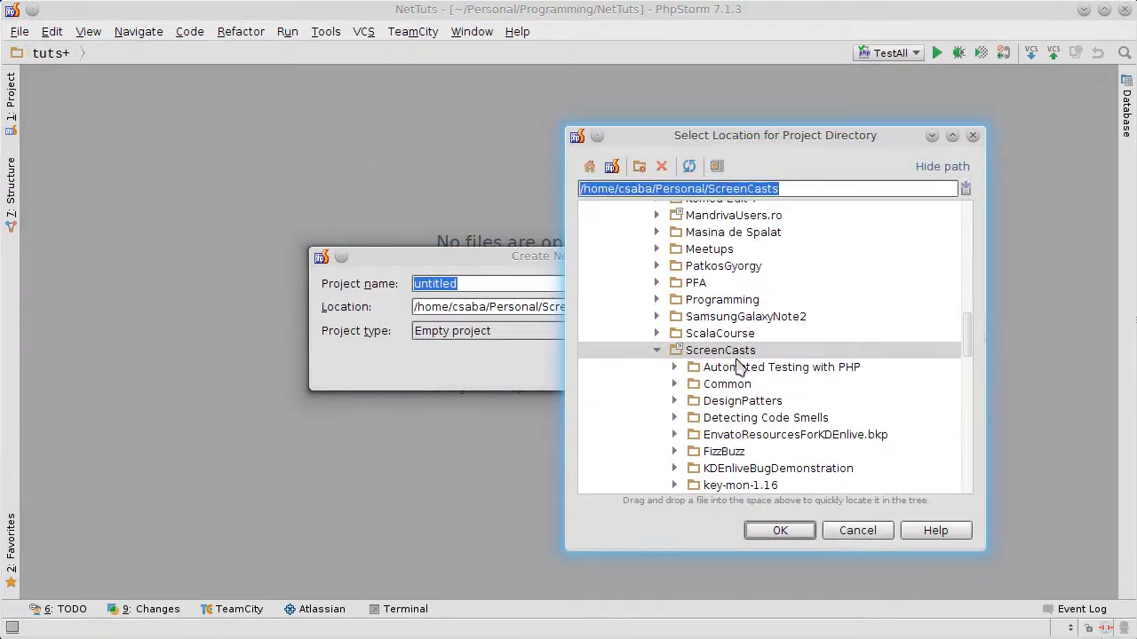
click(675, 367)
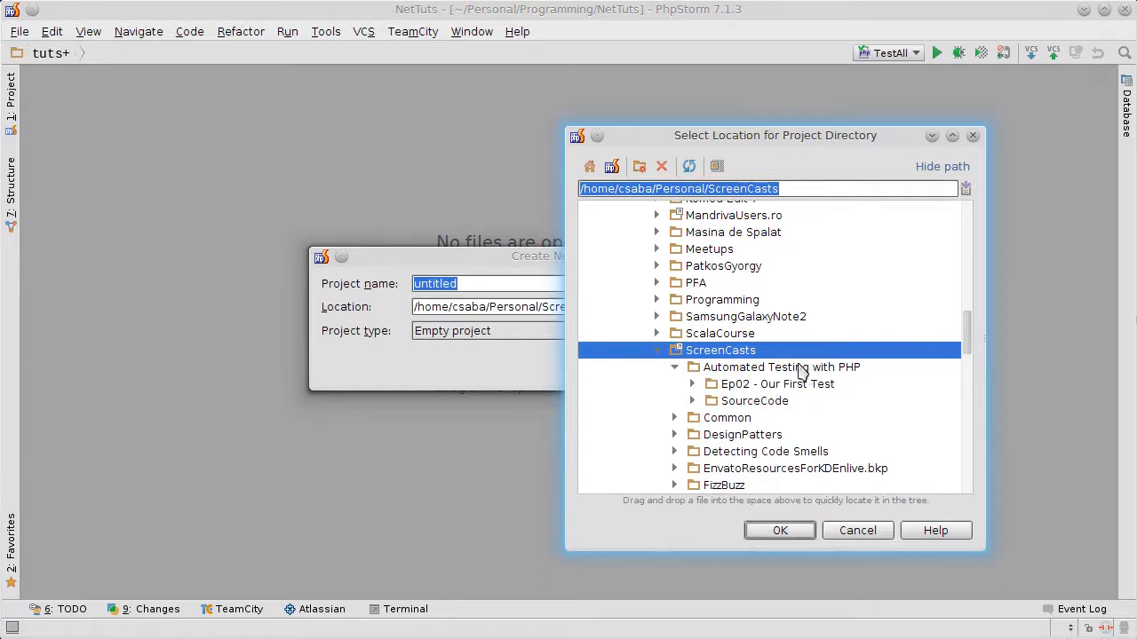
click(779, 530)
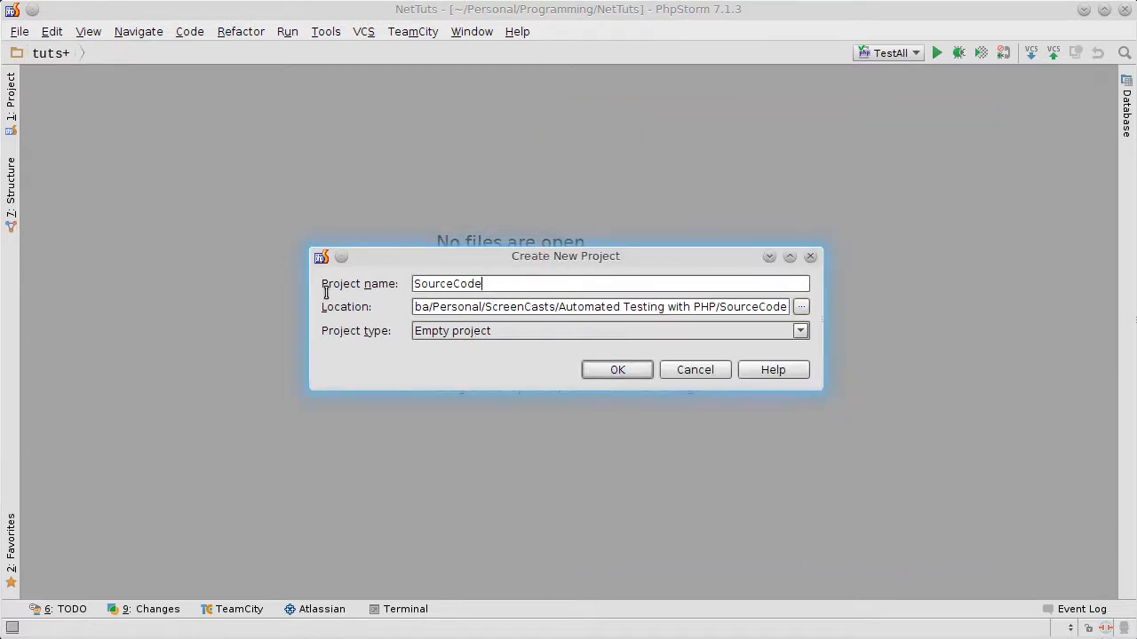
triple_click(448, 283)
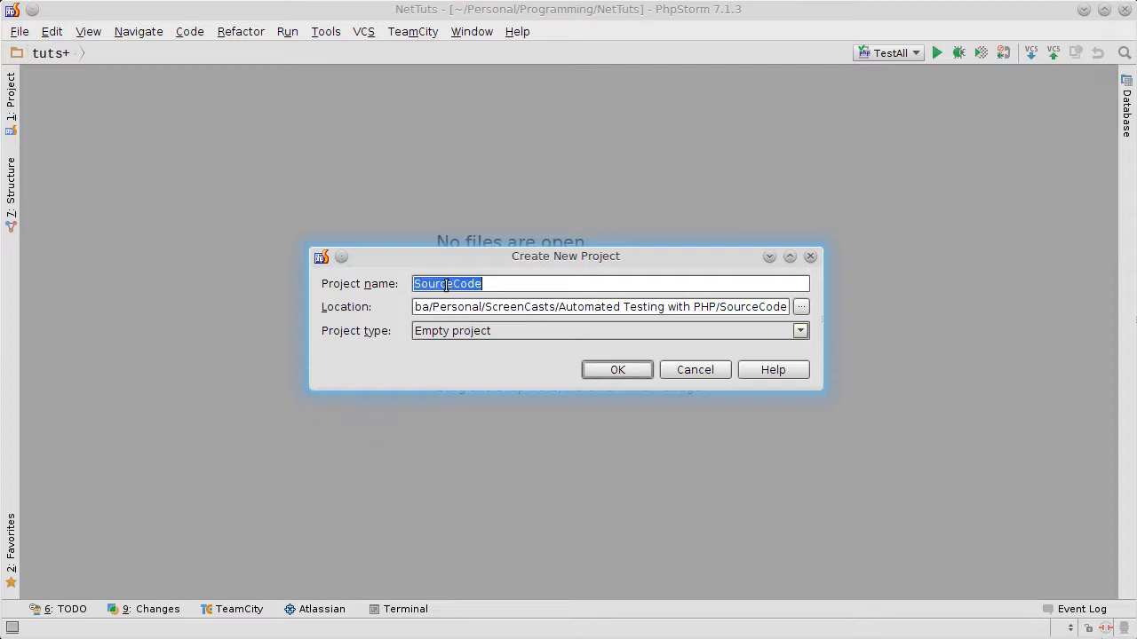
text(Automated Testing in)
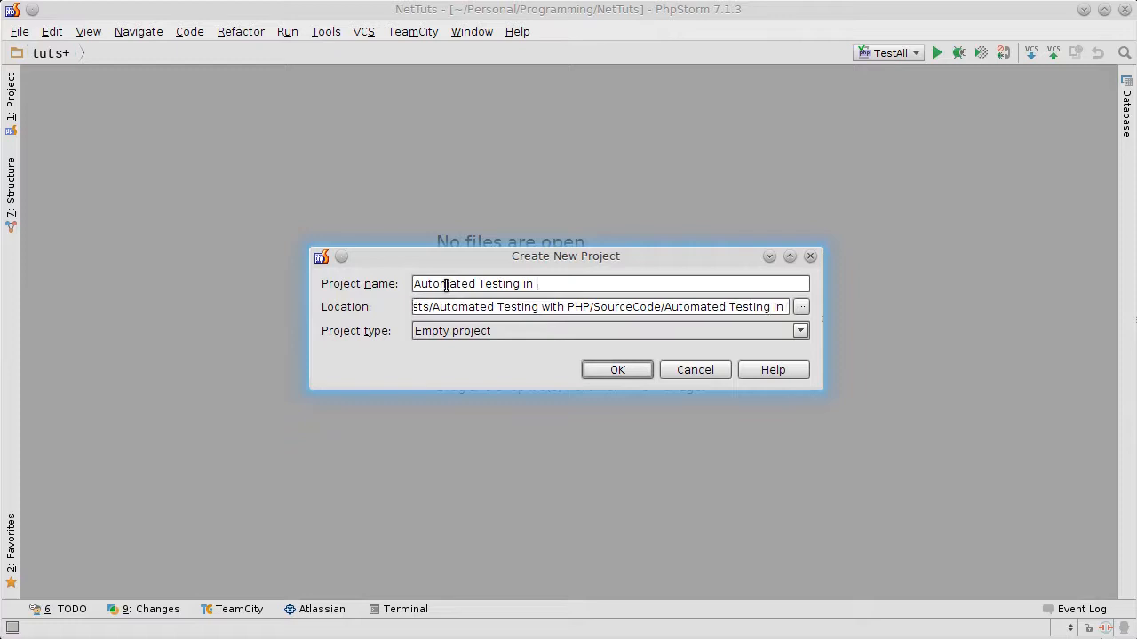
click(616, 369)
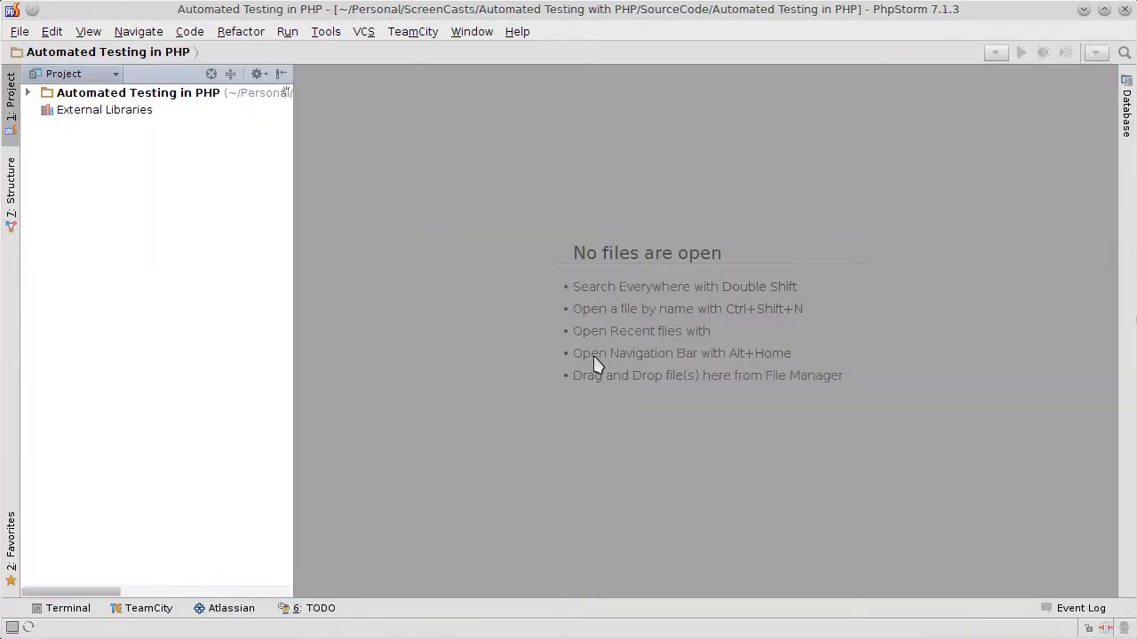
click(138, 92)
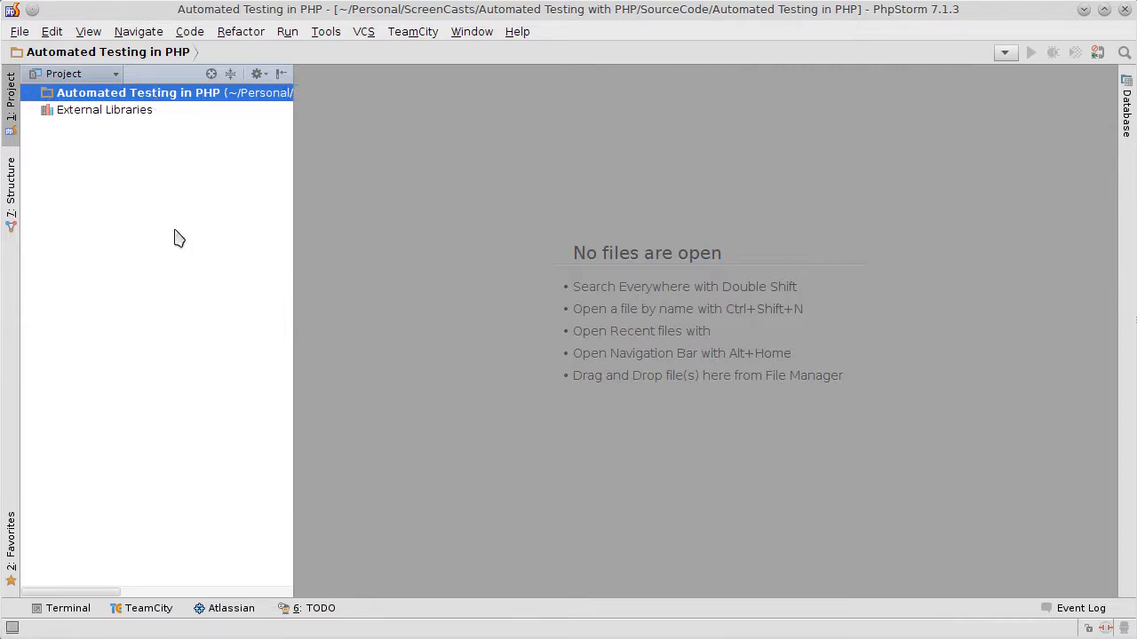
mouse_move(184, 205)
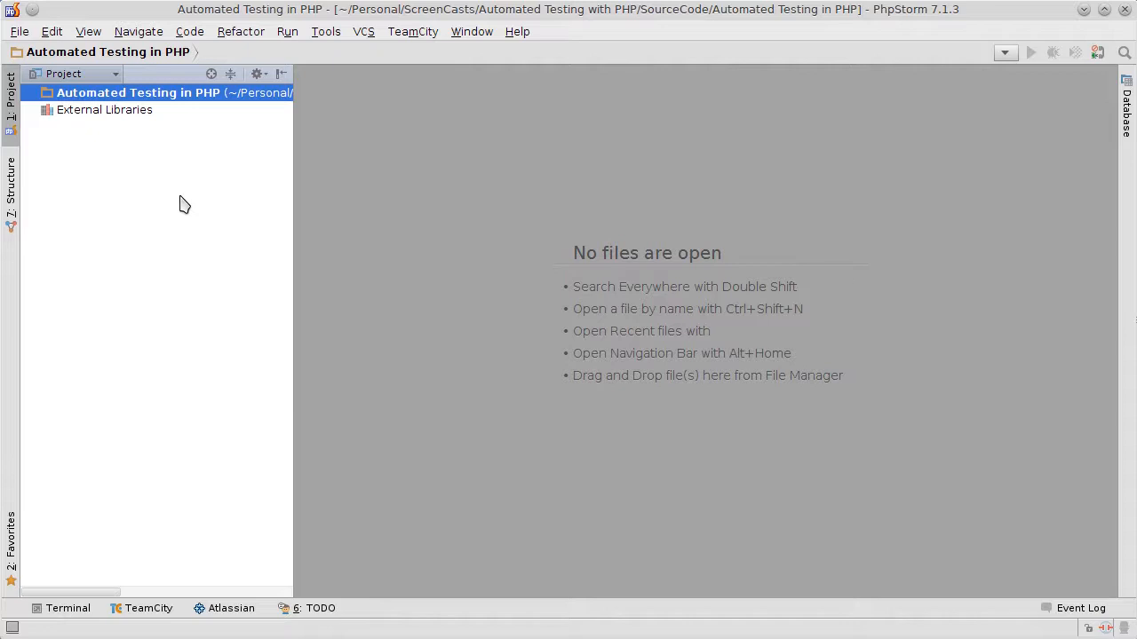
mouse_move(149, 198)
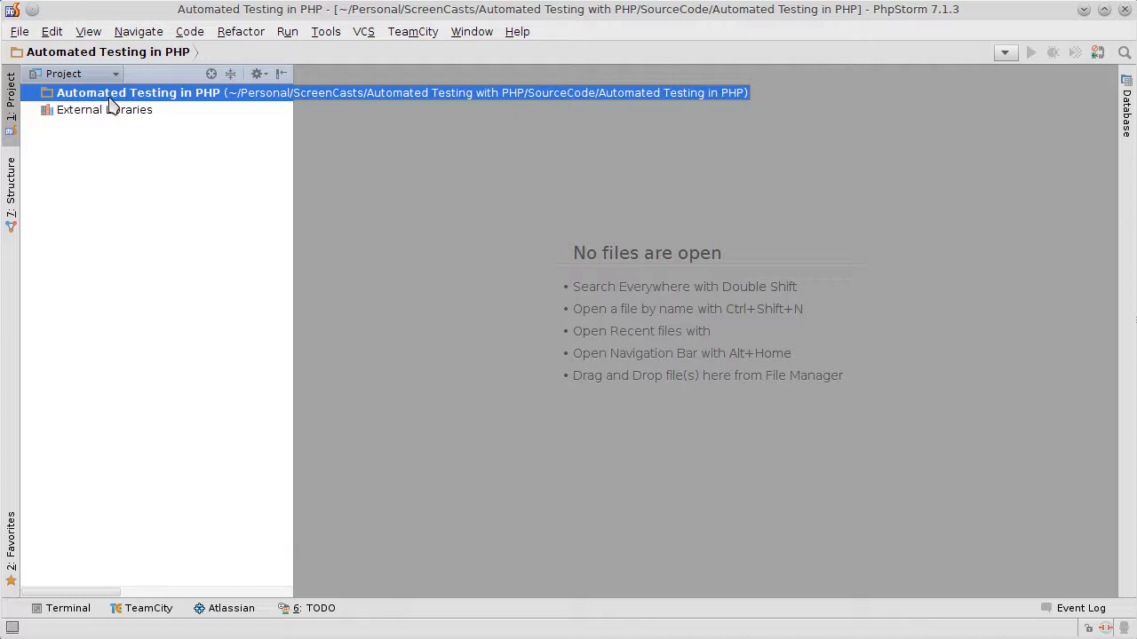
- Run Init Composer on the project root and download composer.phar
right_click(138, 92)
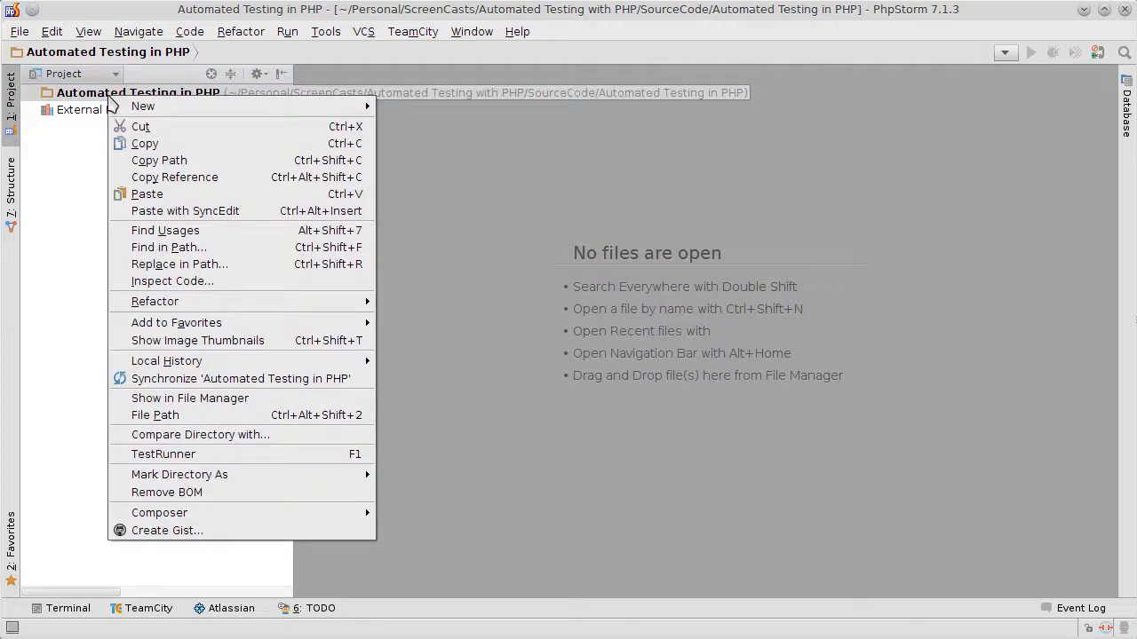
mouse_move(159, 512)
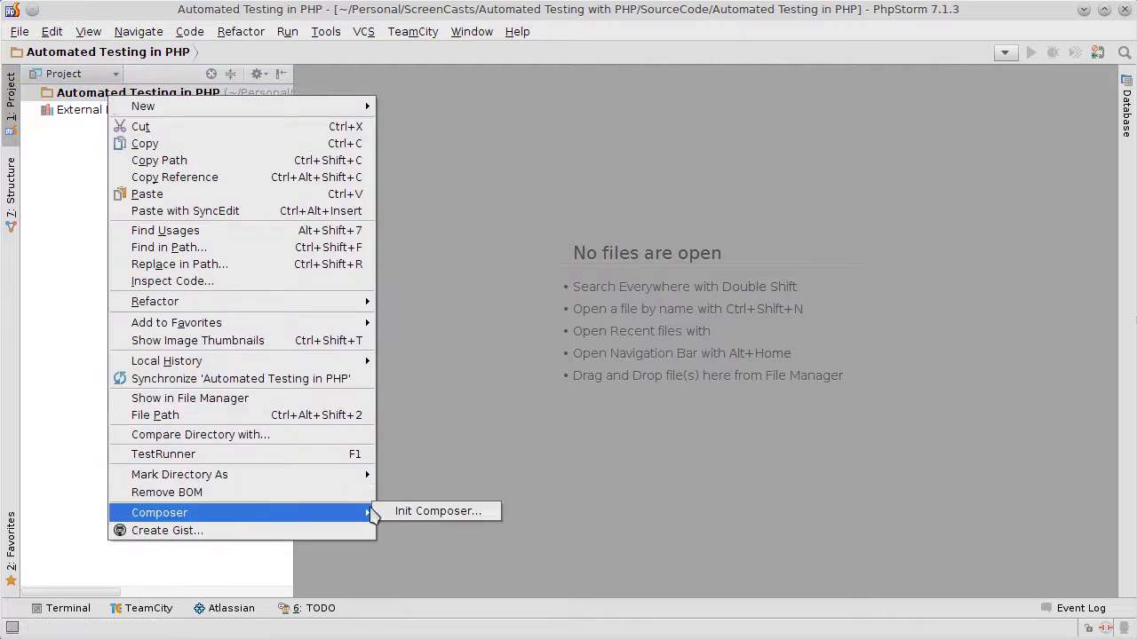
click(437, 510)
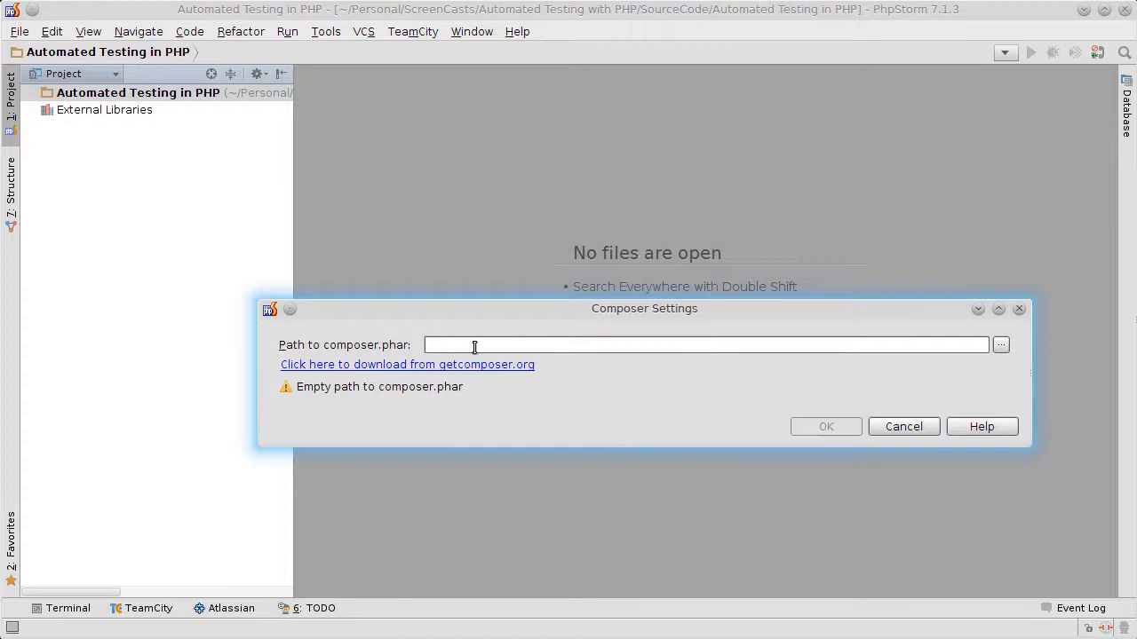
click(1000, 345)
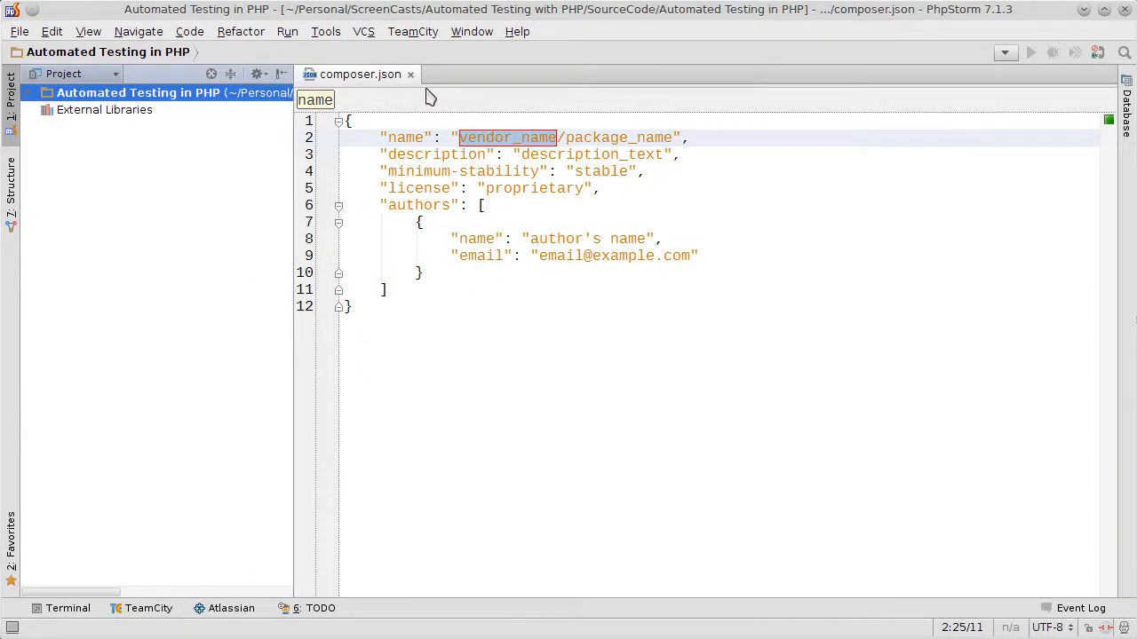
- Close composer.json and install phpunit/phpunit version 3.7.37 as a Composer dependency
click(411, 74)
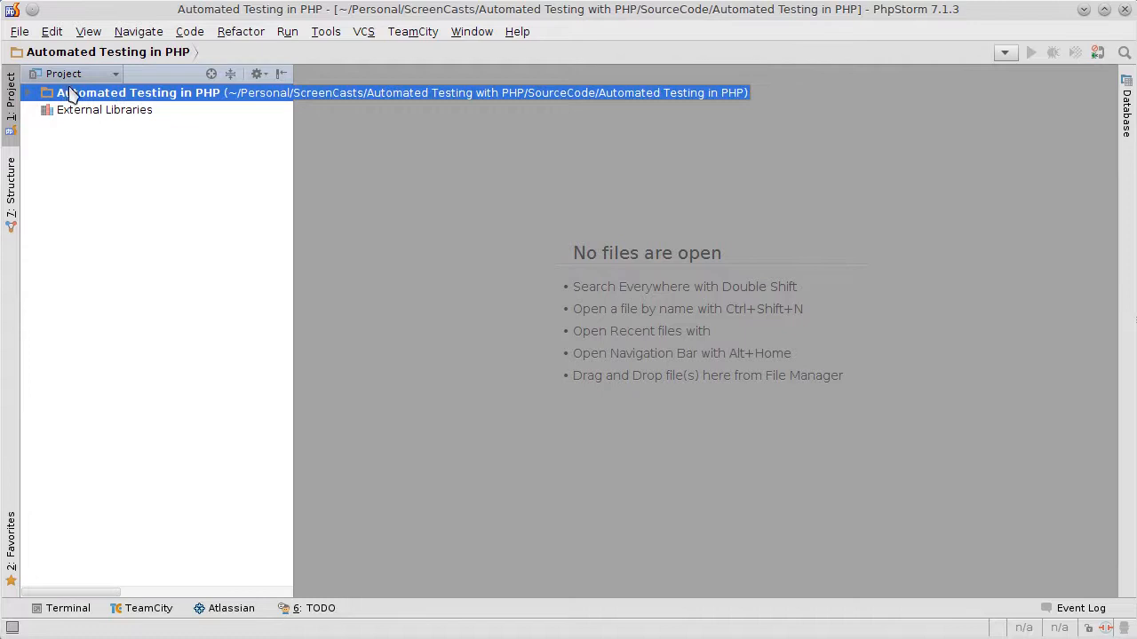
right_click(138, 92)
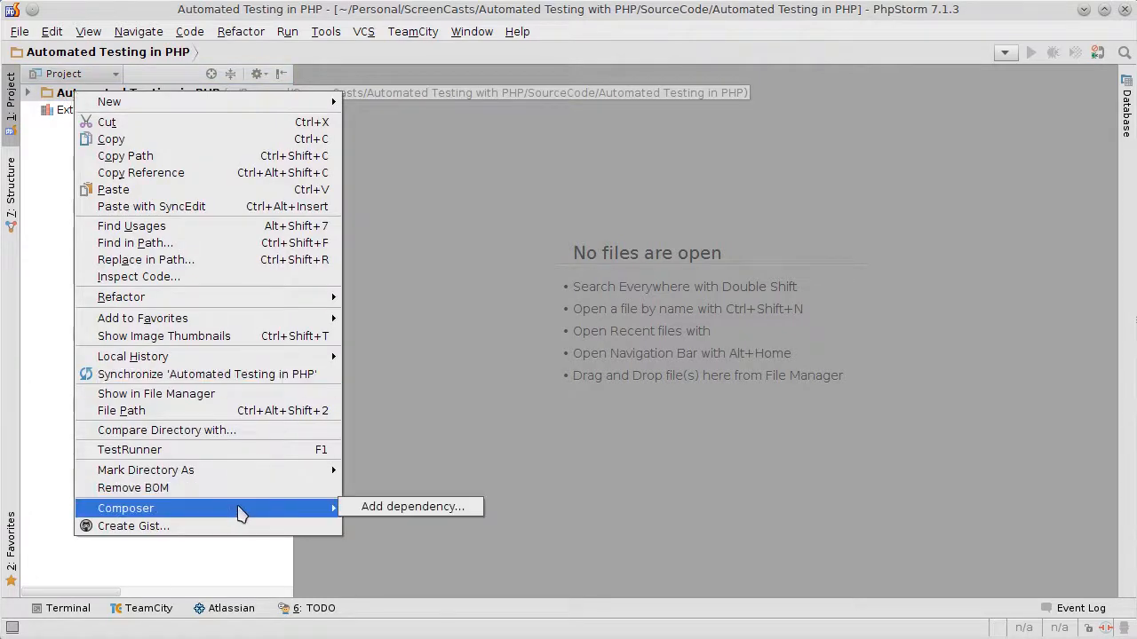
click(411, 506)
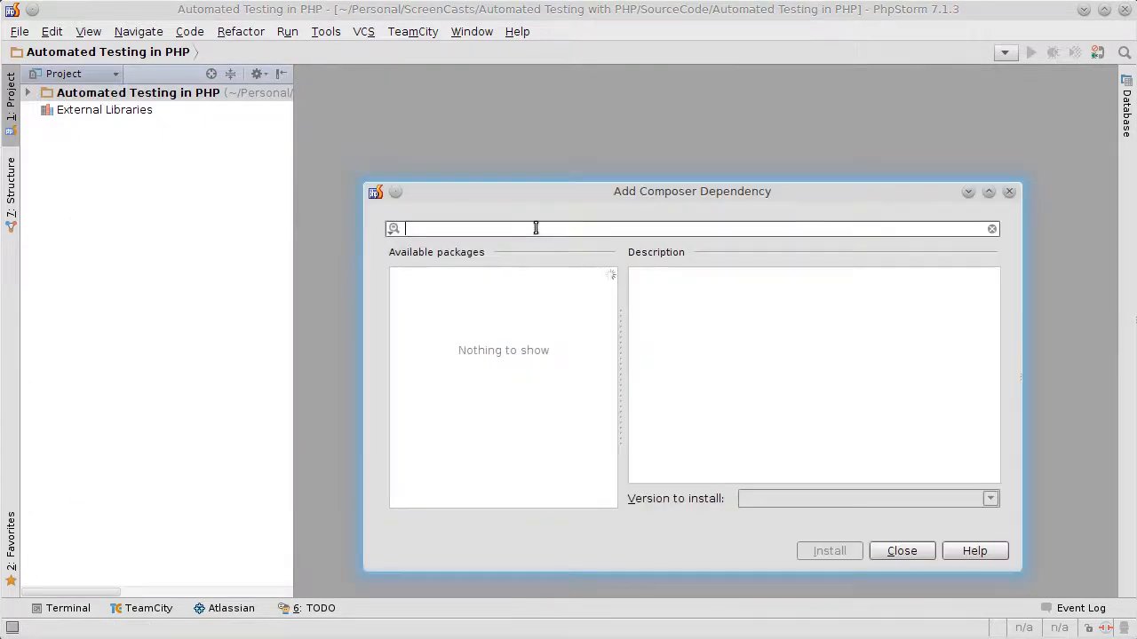
text(phpunit/ph)
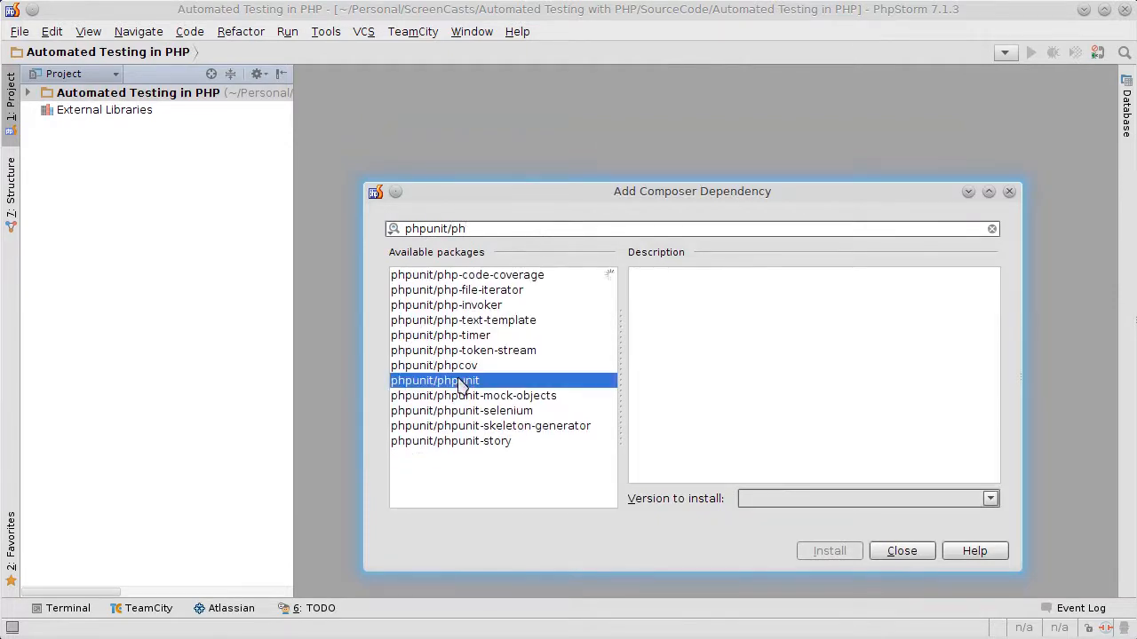
click(434, 380)
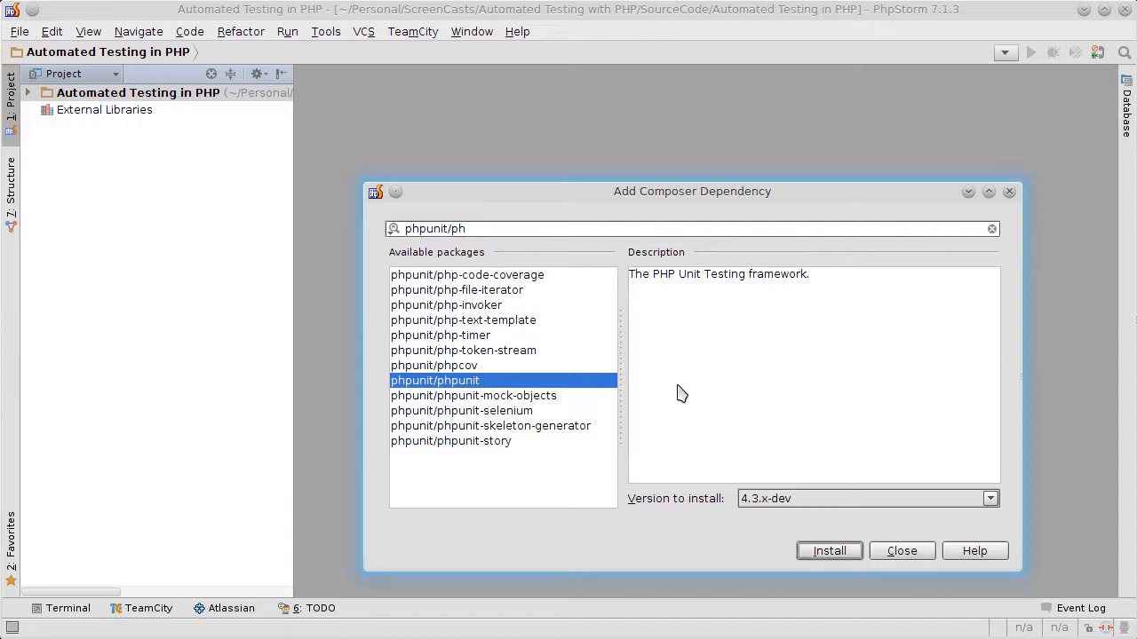
mouse_move(694, 399)
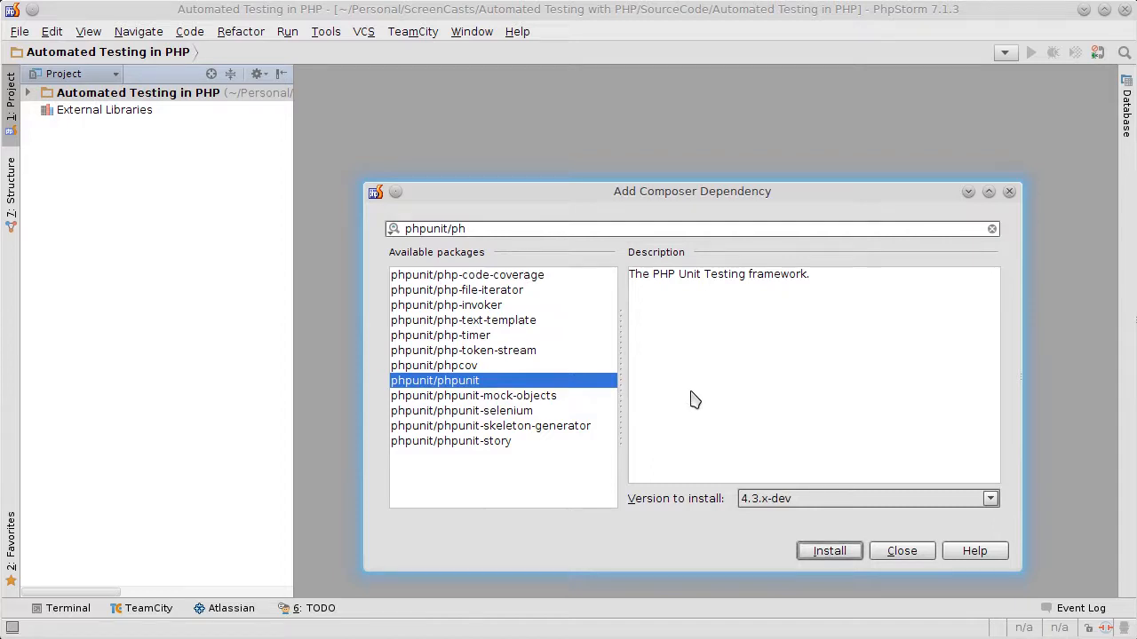
click(988, 499)
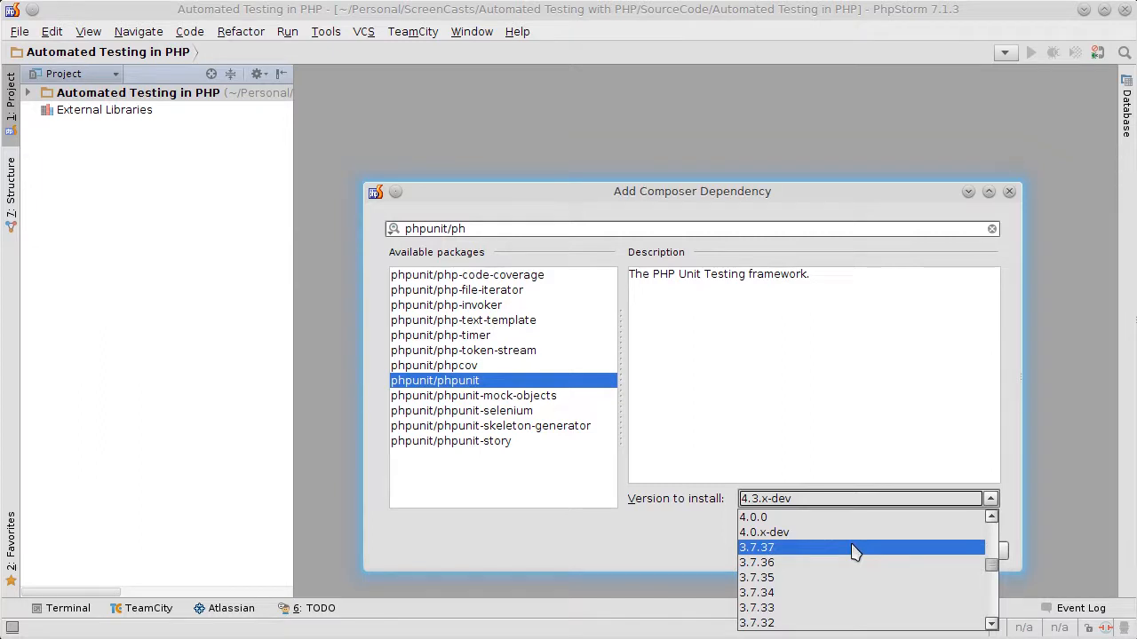
click(757, 547)
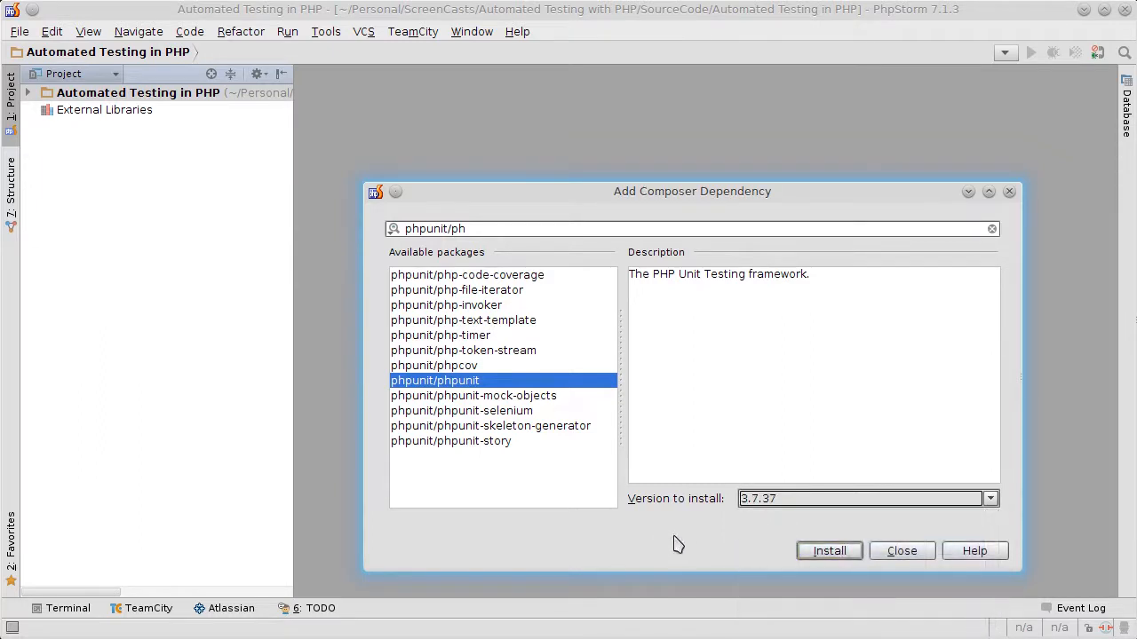
click(828, 550)
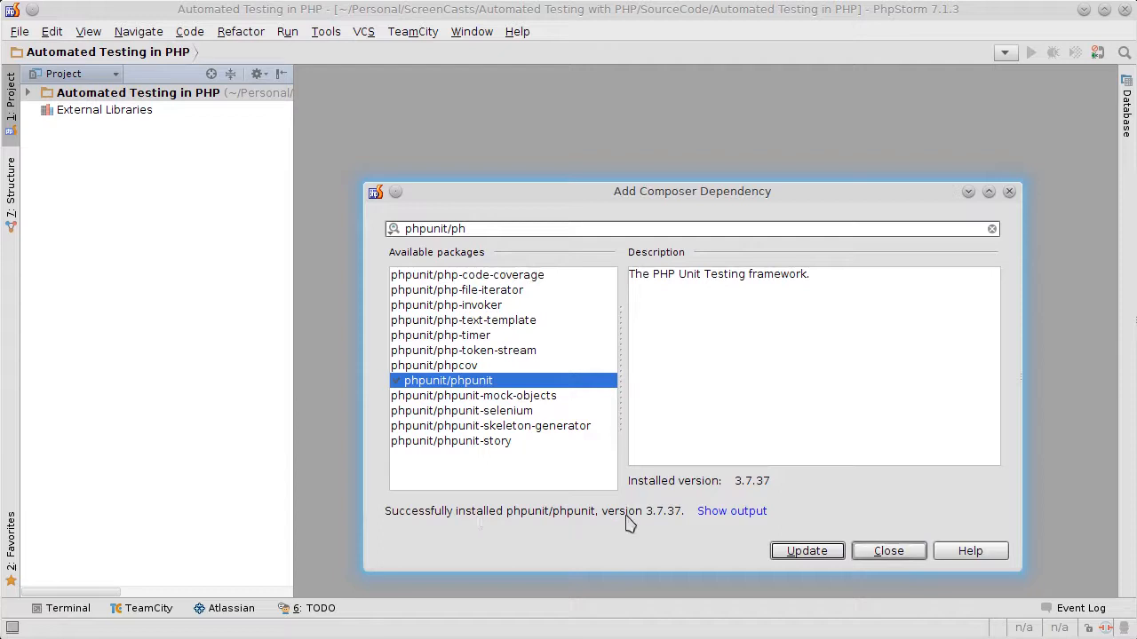
- Close the installer and inspect the vendor and vendor/bin folders in the project tree
click(888, 550)
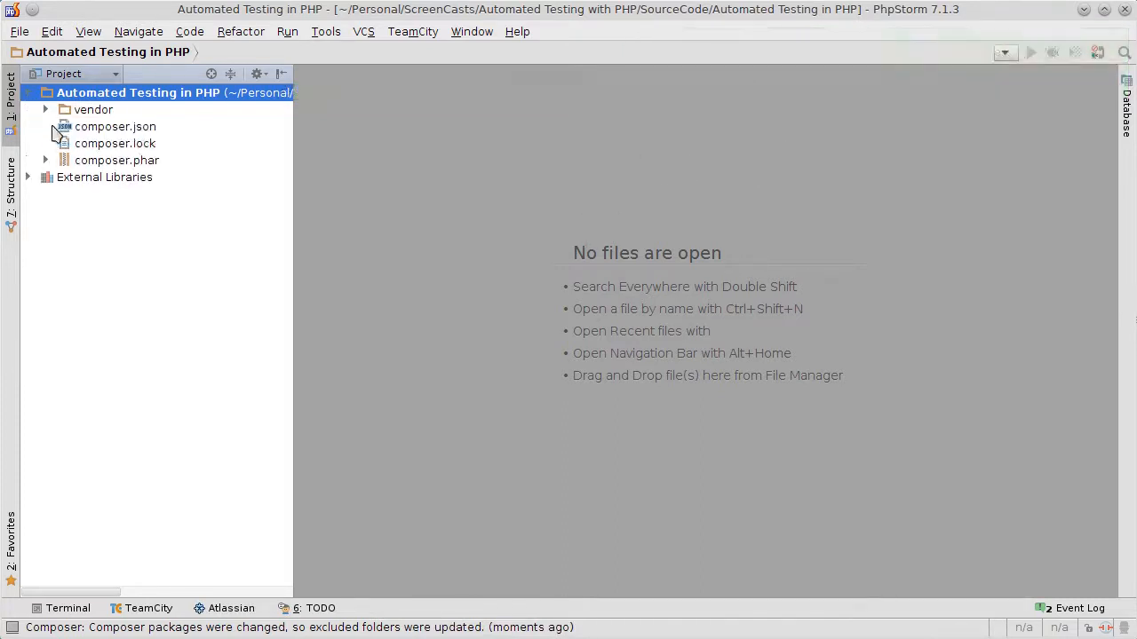
click(45, 110)
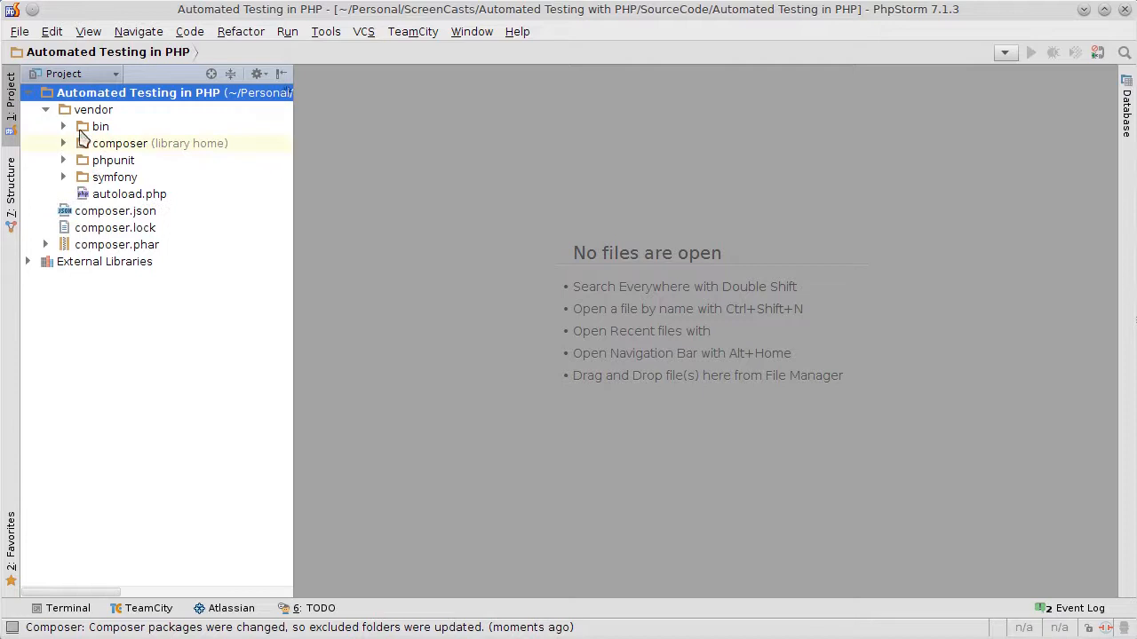
click(100, 126)
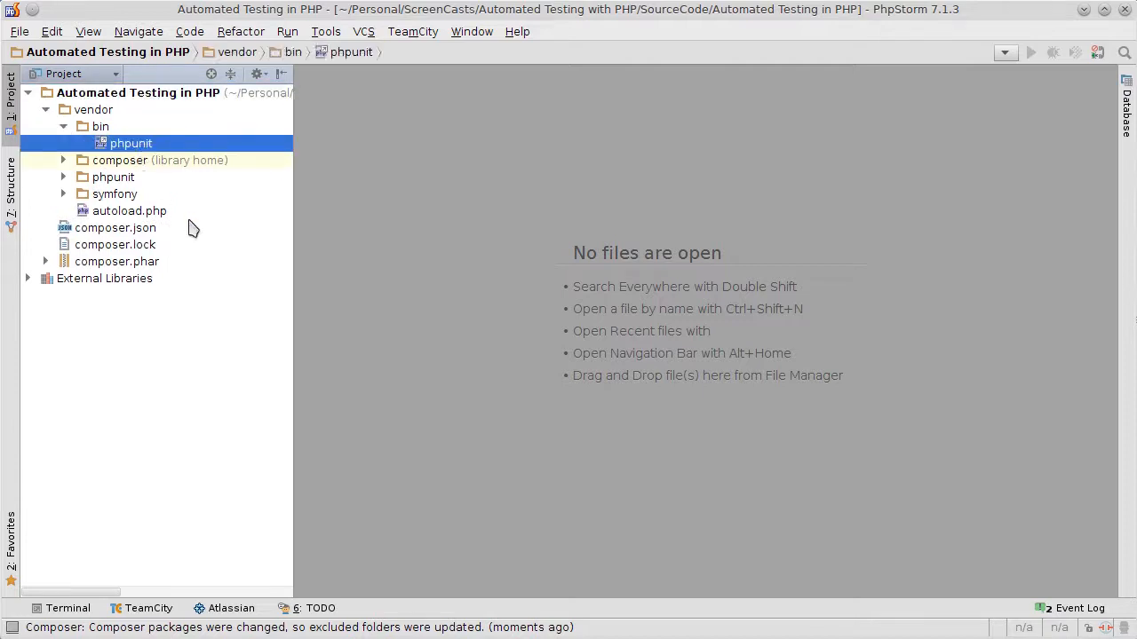
mouse_move(457, 248)
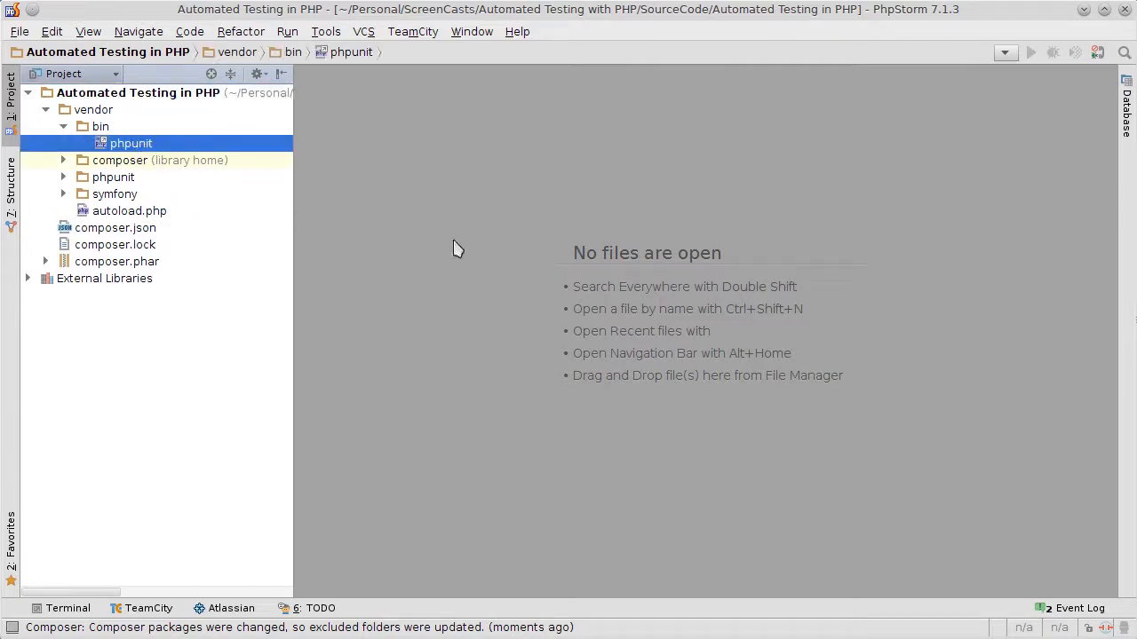
mouse_move(199, 245)
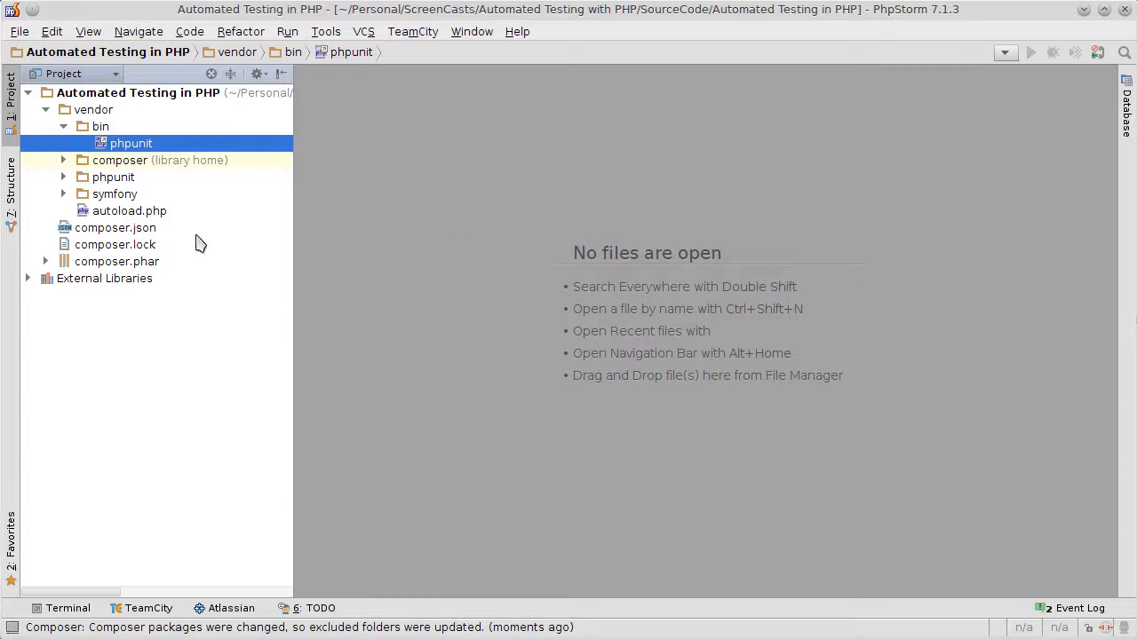
click(63, 109)
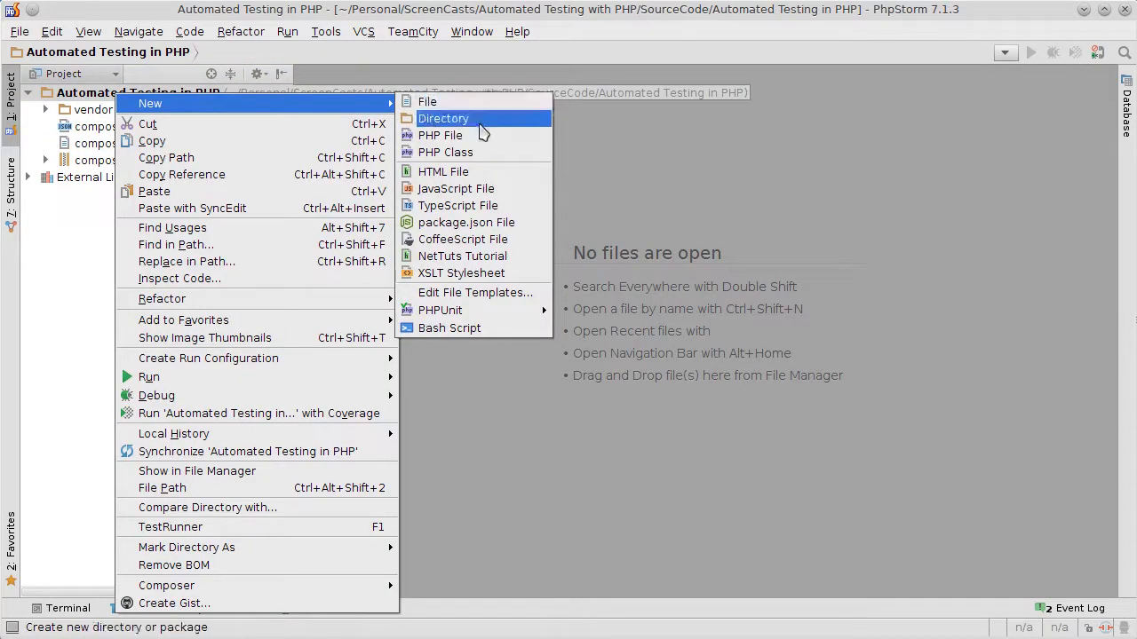
- Create 'src' and 'test' directories in the project root
click(442, 118)
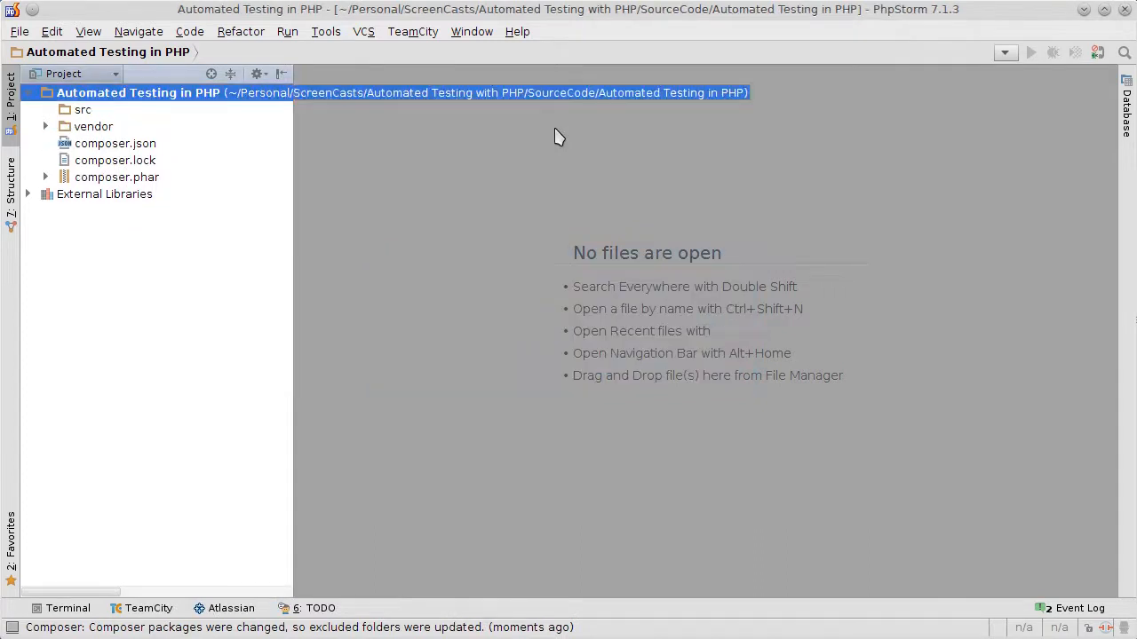
right_click(137, 92)
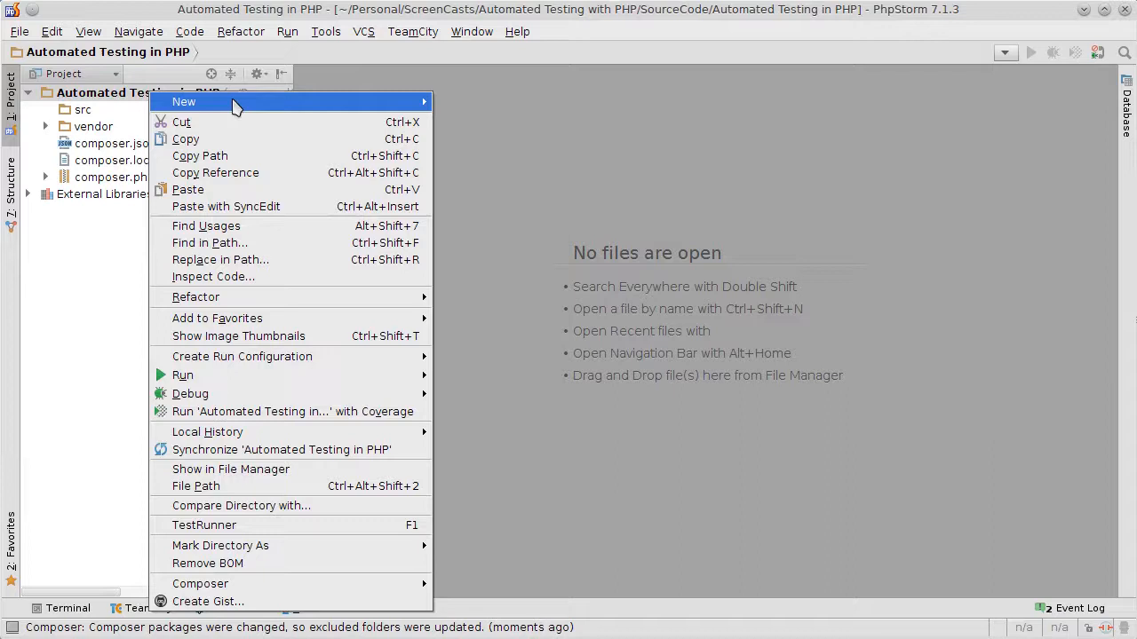
click(184, 102)
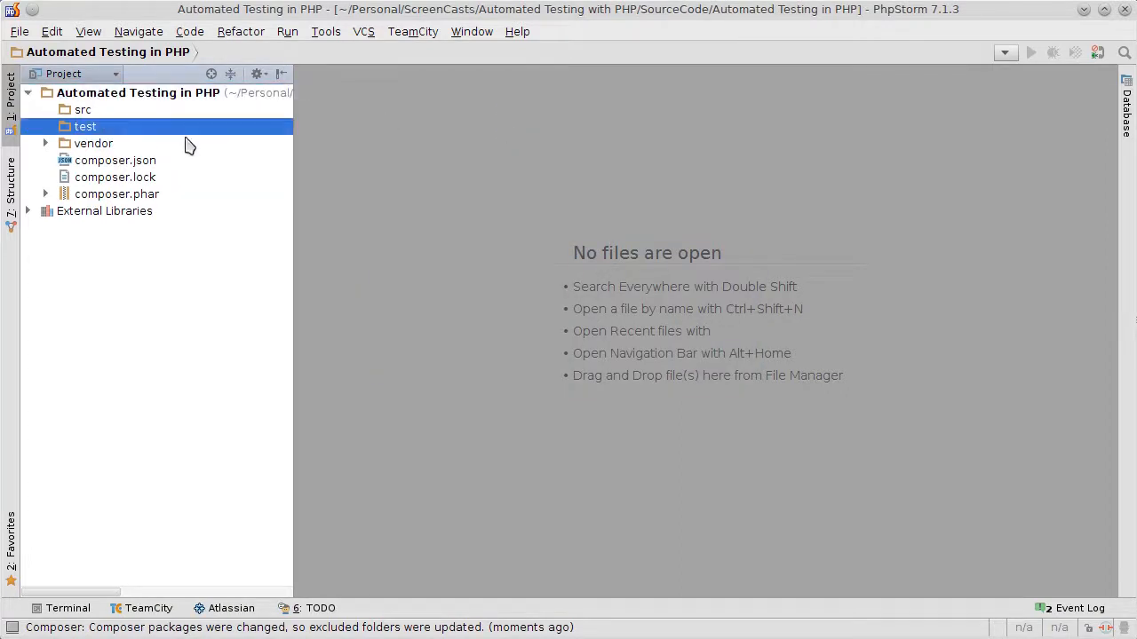
right_click(85, 126)
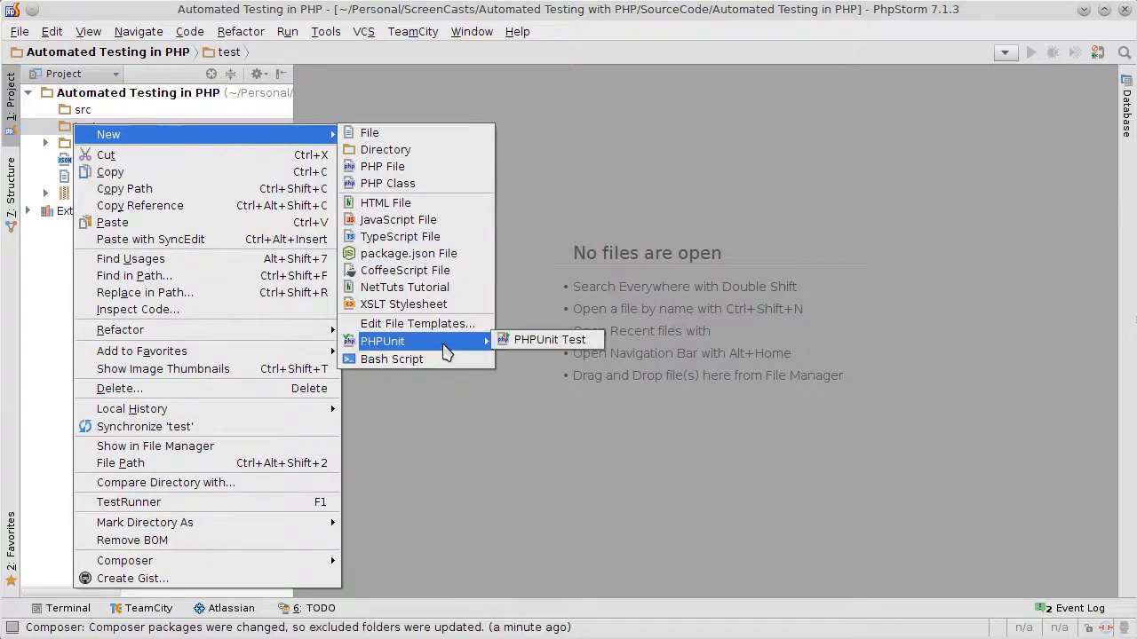
- Create a new PHPUnit test class named ExampleTest in the test folder
click(548, 340)
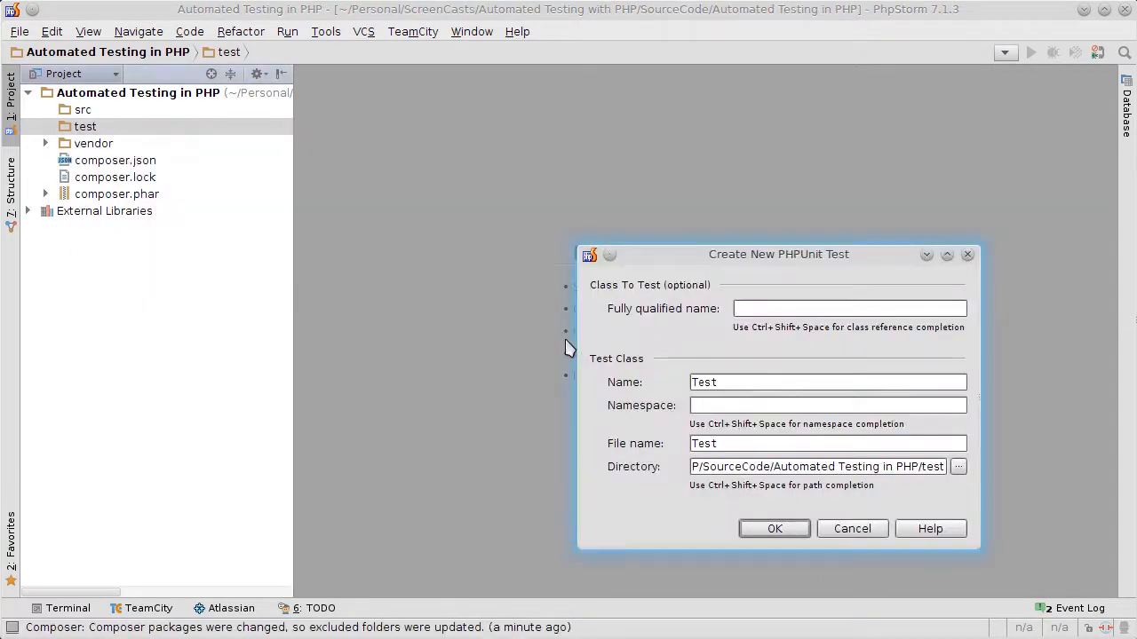
mouse_move(653, 342)
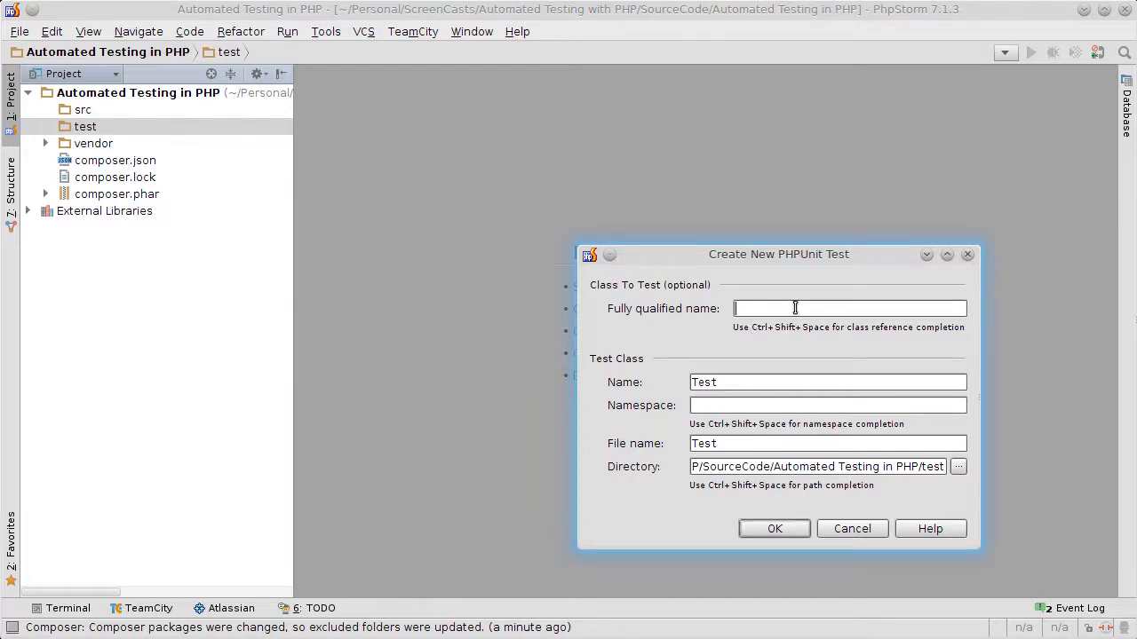
click(826, 382)
text(Example)
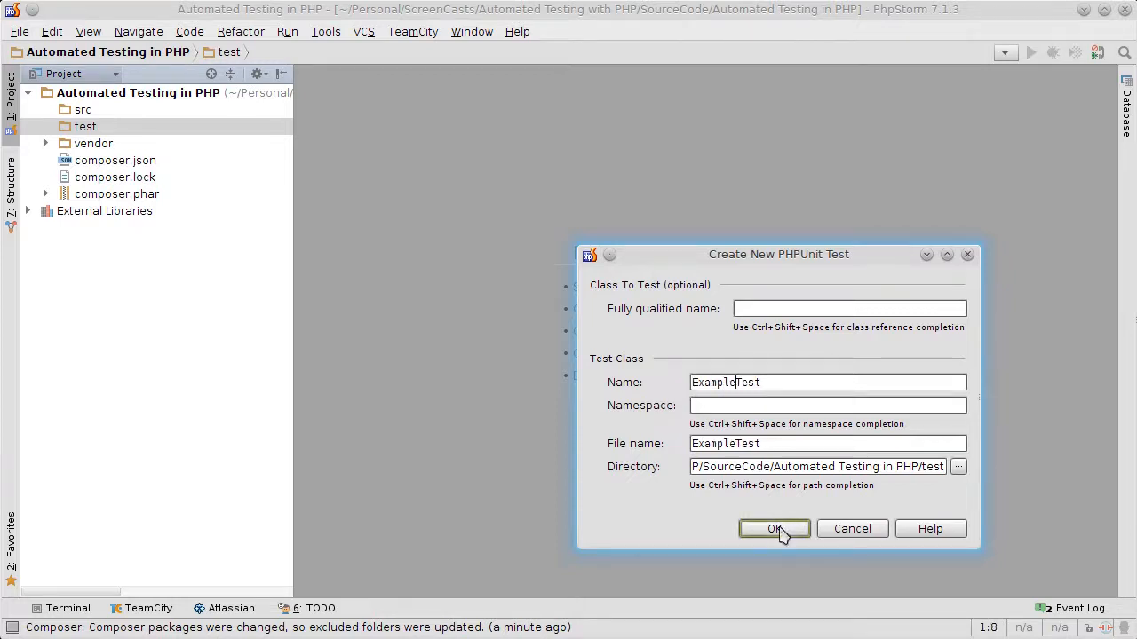
click(773, 528)
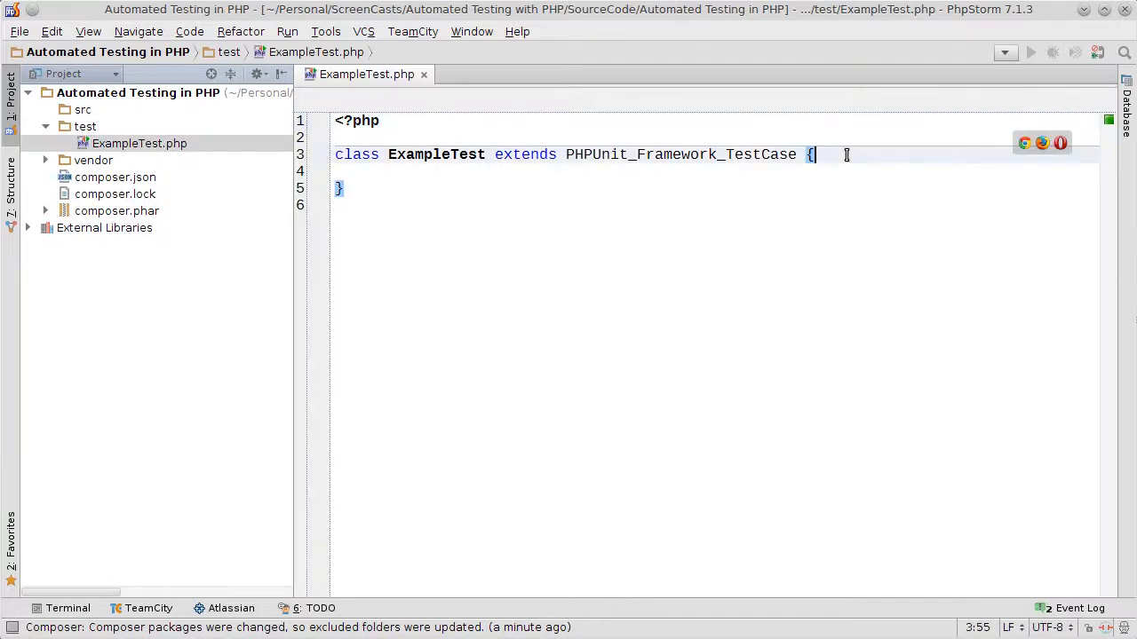
- Write function testBehavior() containing $this->assertTrue(true) inside the ExampleTest class
click(437, 154)
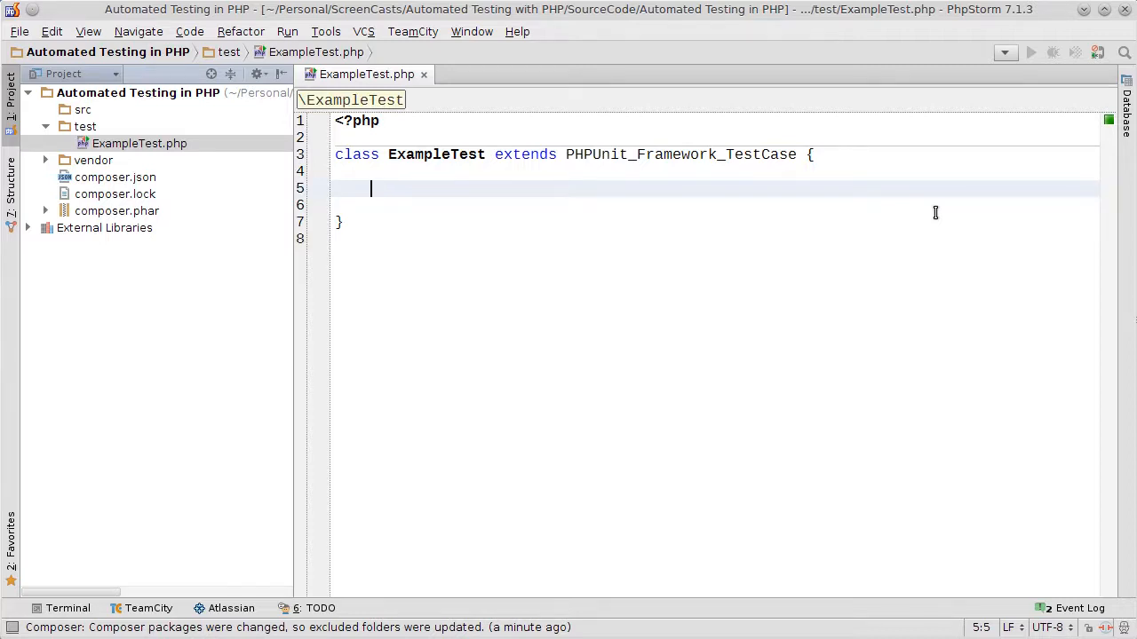
text(function testBehavior() {)
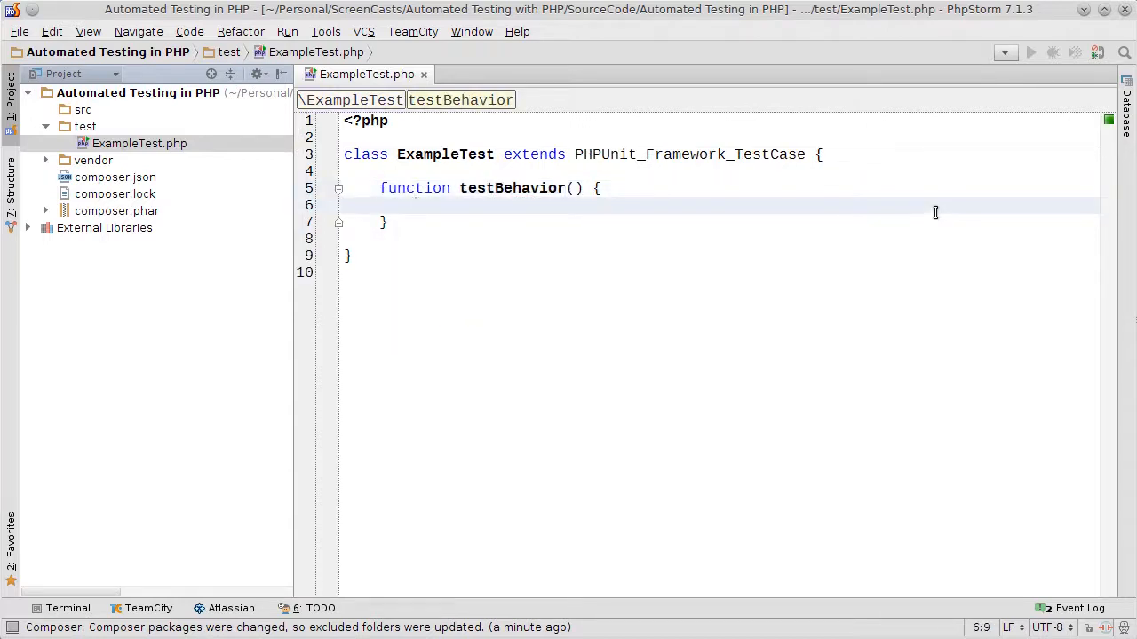
text($this->assertTrue(Expression);)
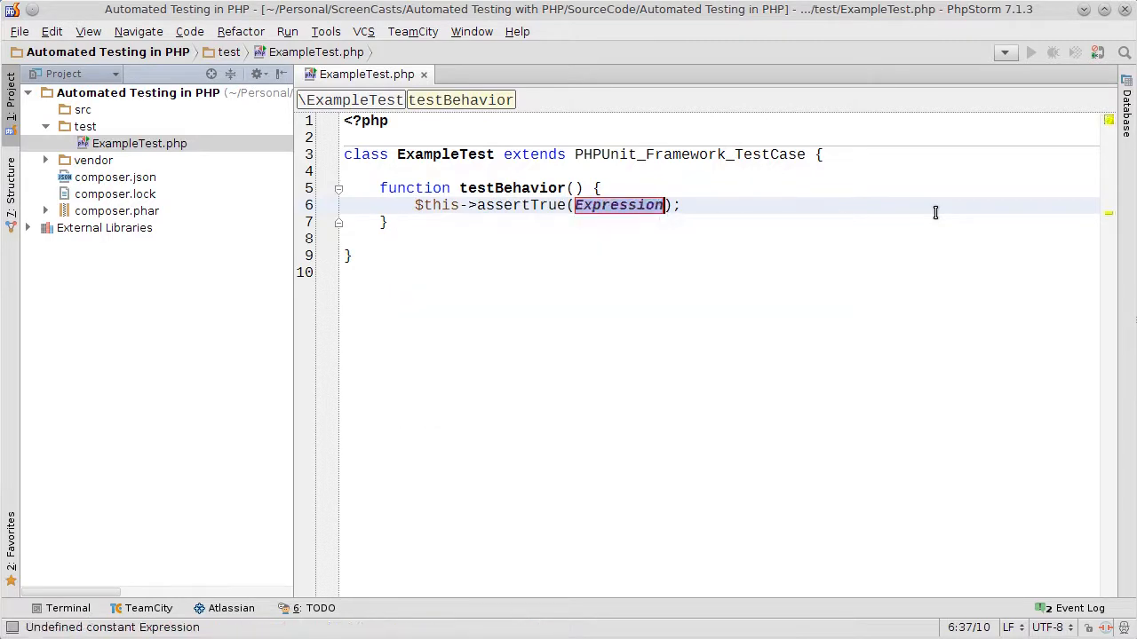
text(true)
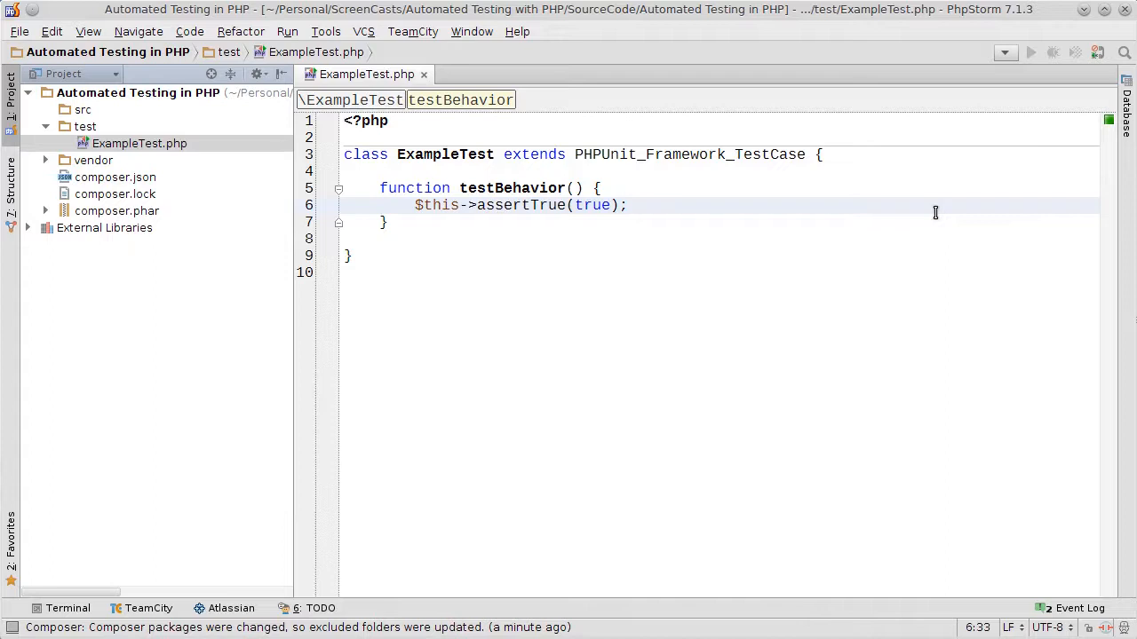
mouse_move(261, 284)
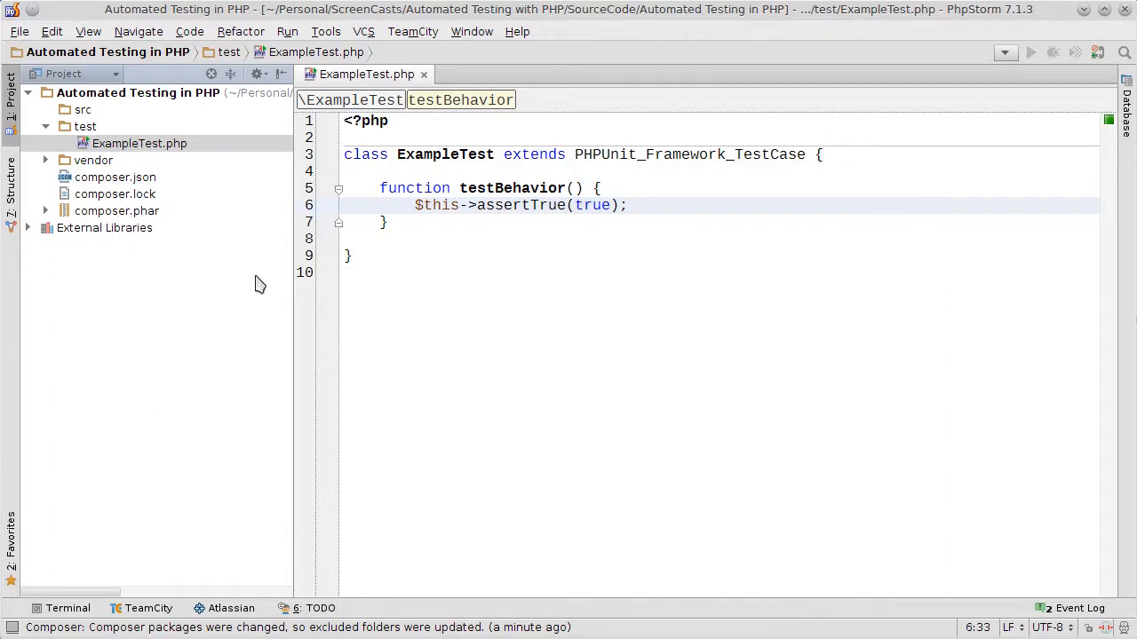
mouse_move(667, 277)
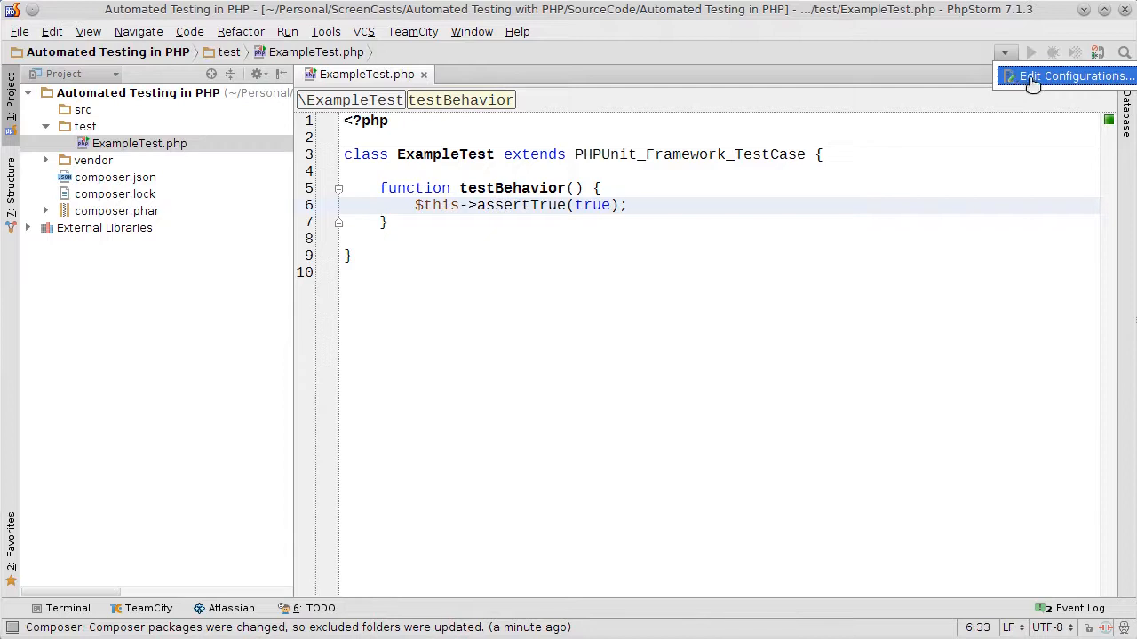
- Add a PHPUnit run configuration with its Directory set to the project's test folder
click(1070, 76)
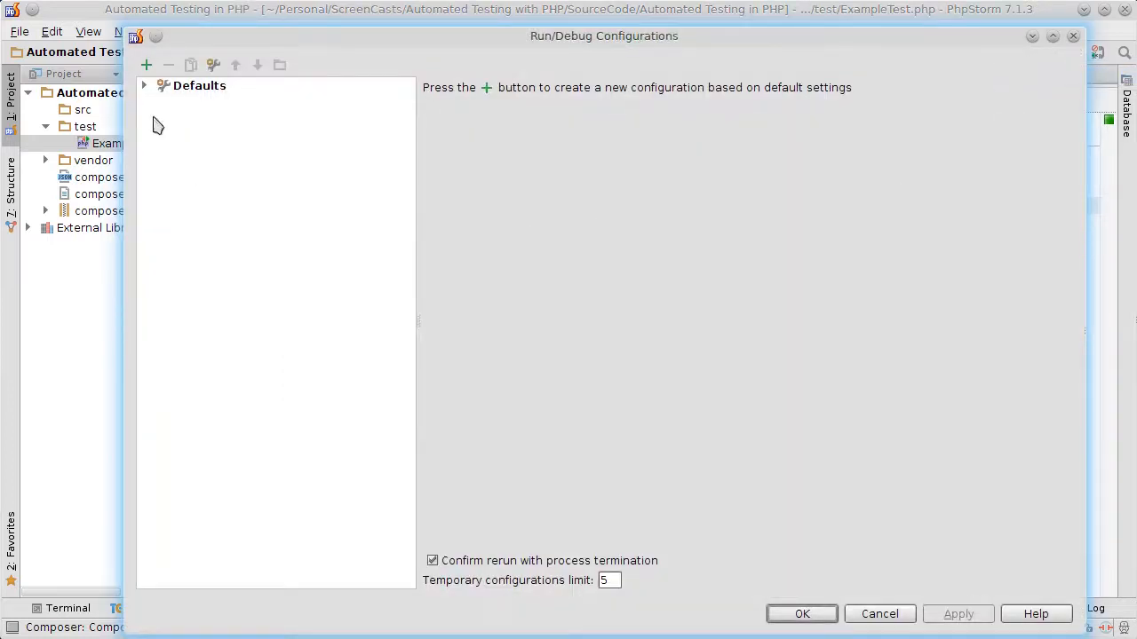
click(146, 64)
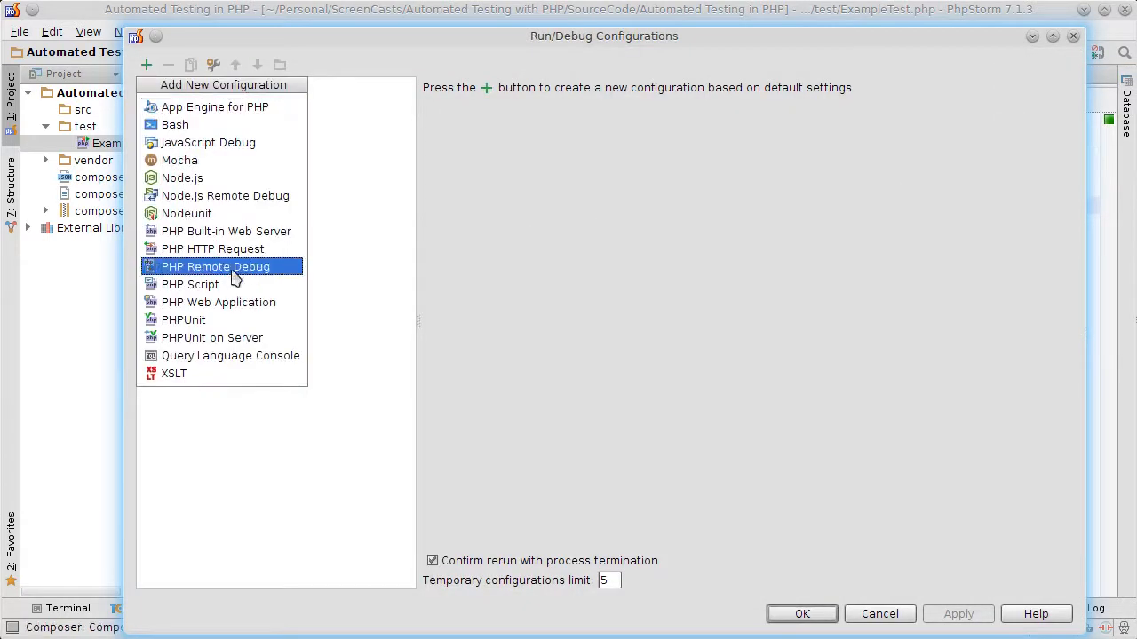
click(184, 320)
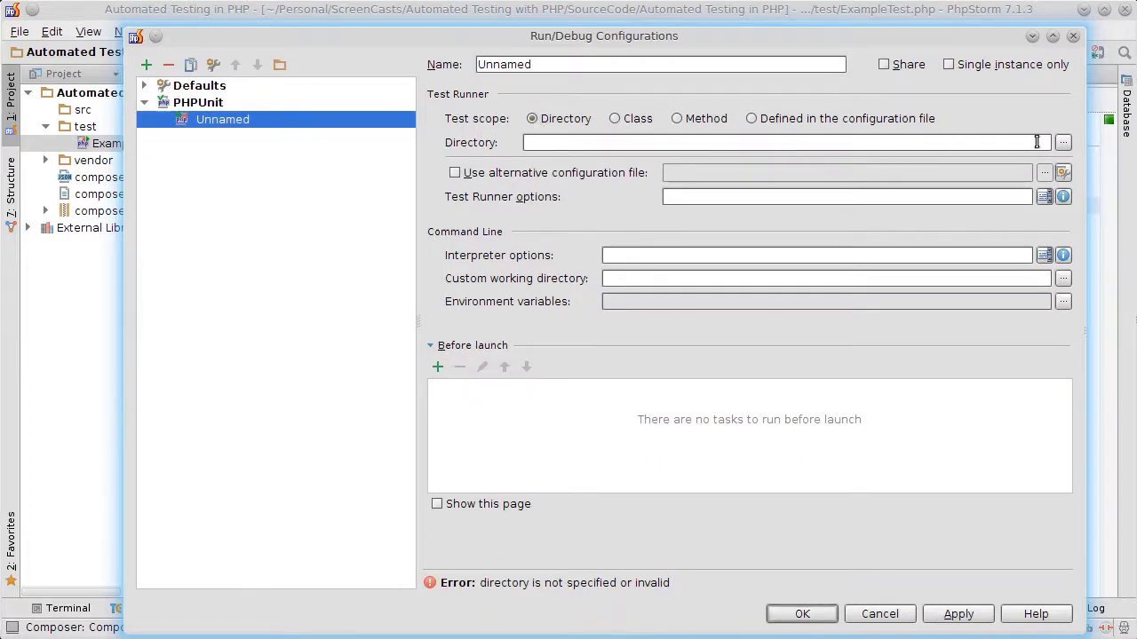
click(1063, 142)
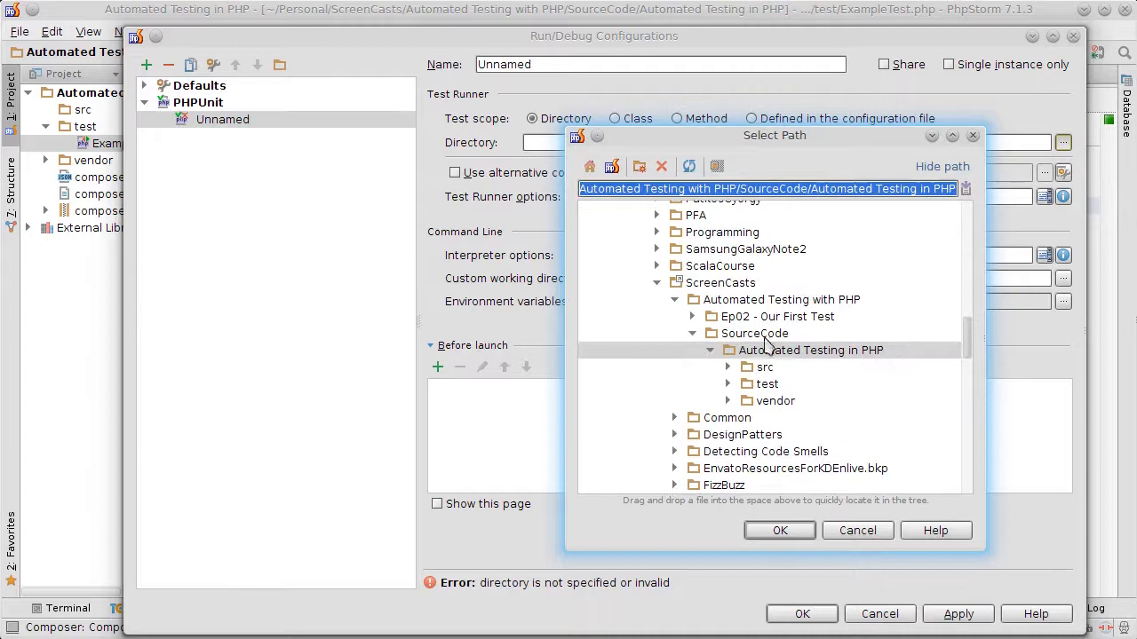
click(766, 384)
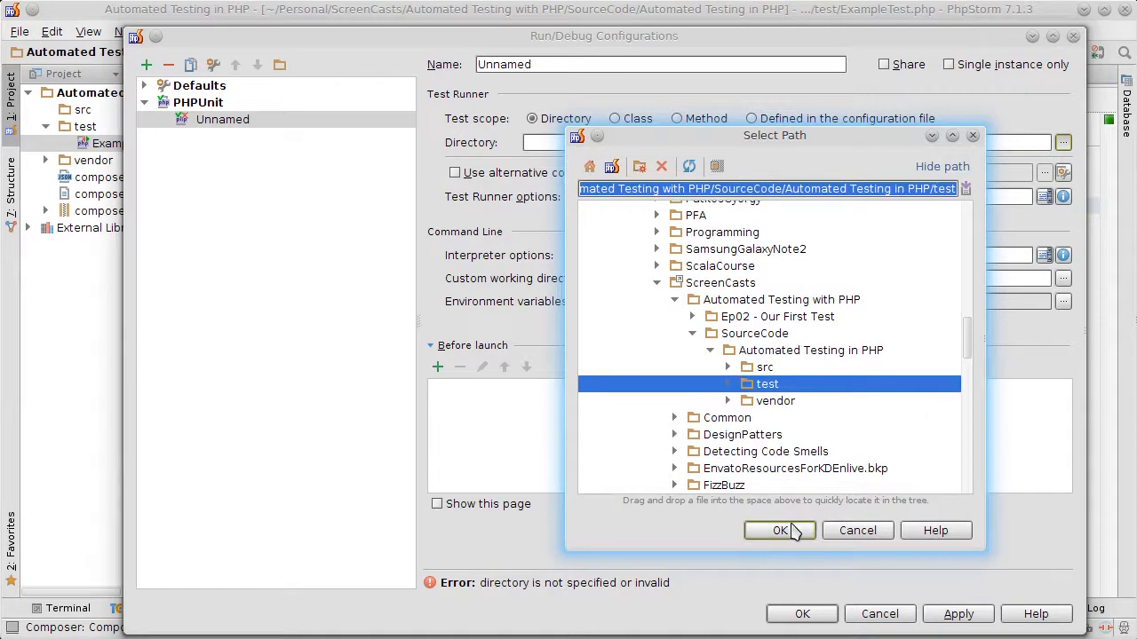
click(779, 530)
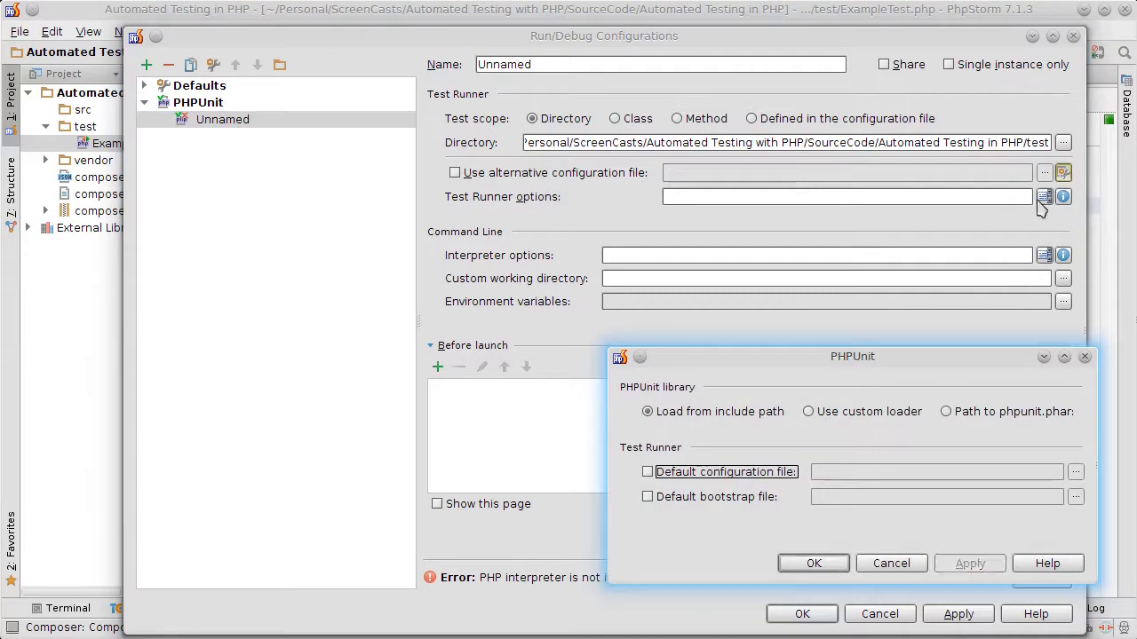
- Set PHPUnit to use a custom loader at the project's vendor/autoload.php
click(808, 411)
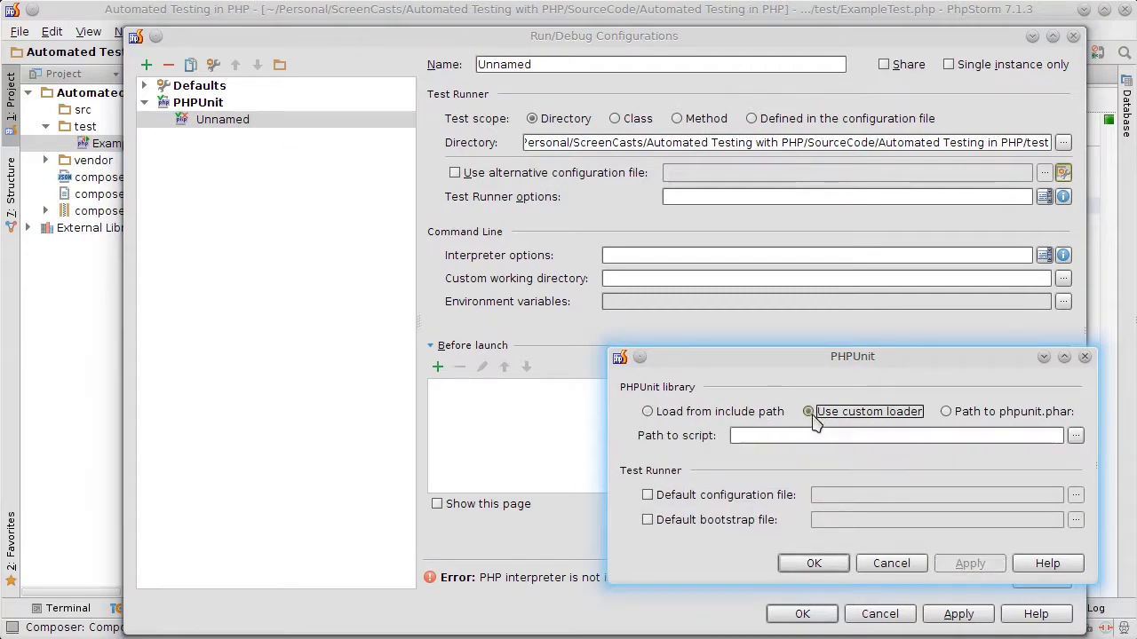
click(1075, 435)
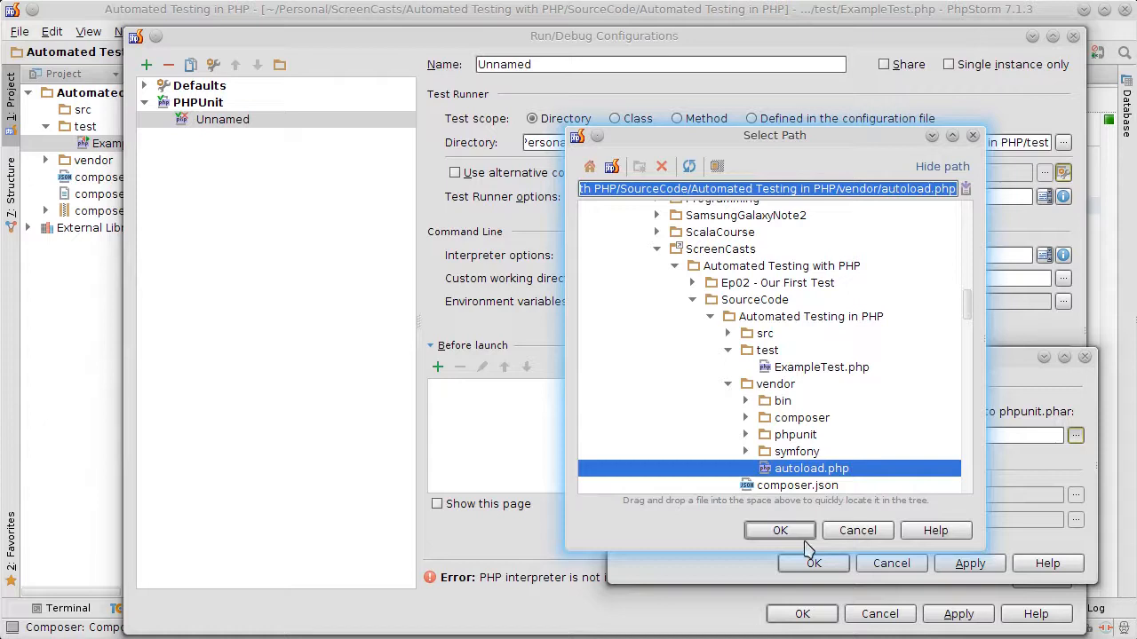
click(779, 530)
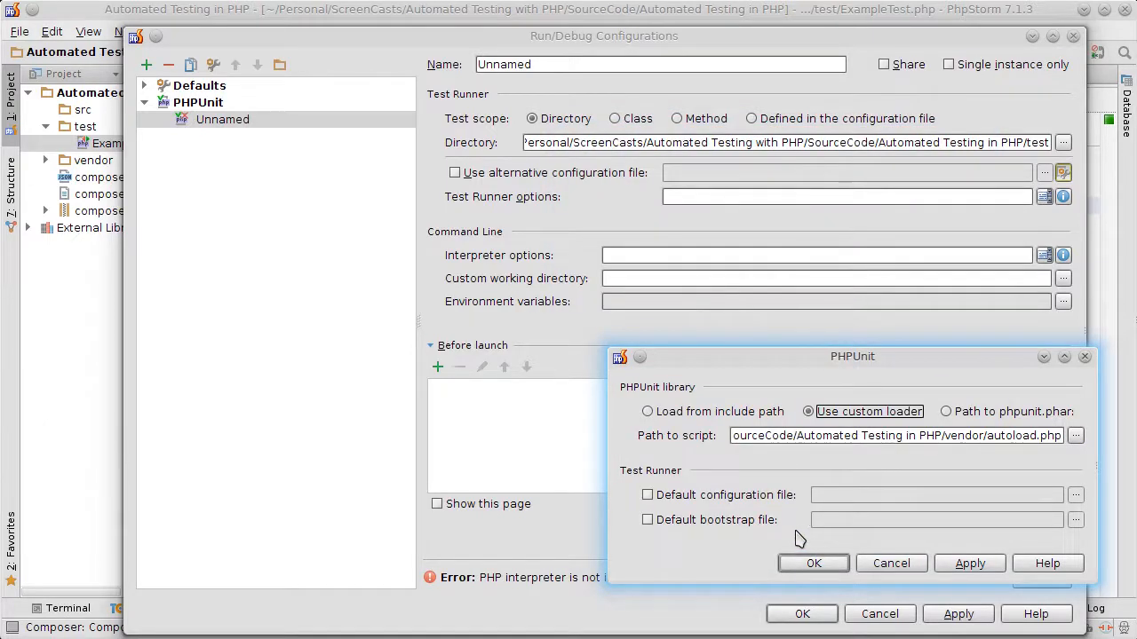
mouse_move(1015, 459)
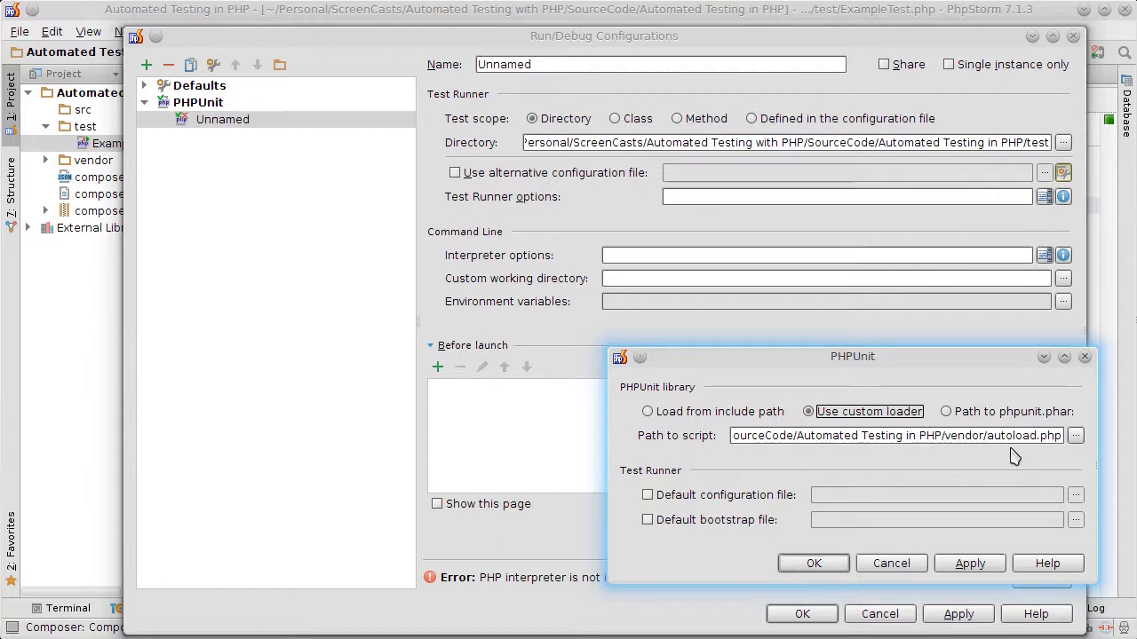
mouse_move(973, 463)
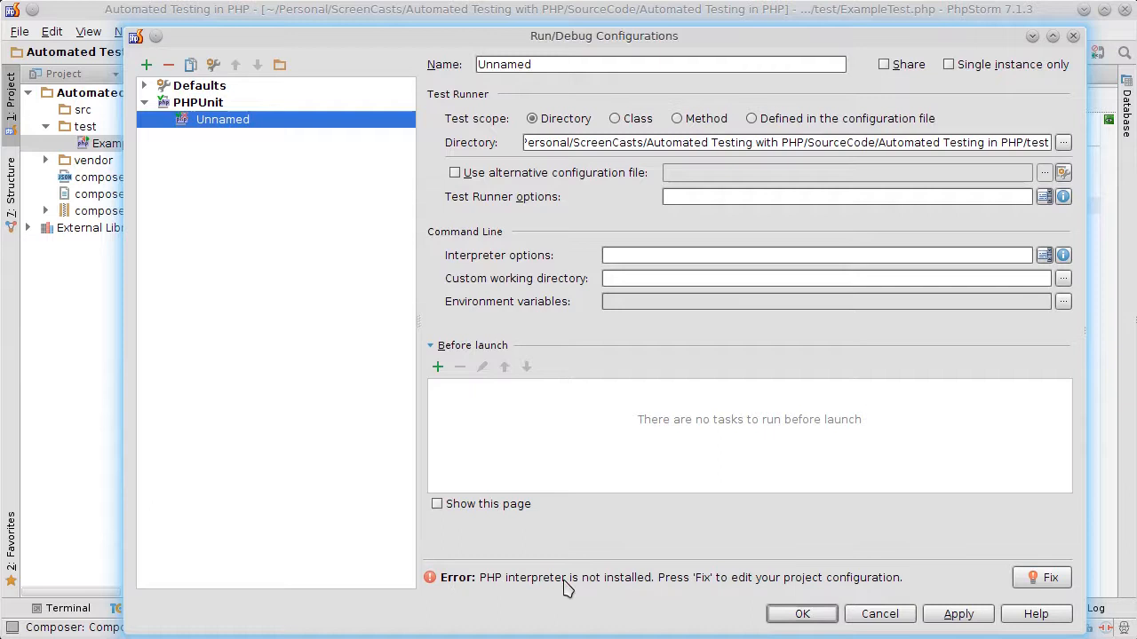
mouse_move(1050, 577)
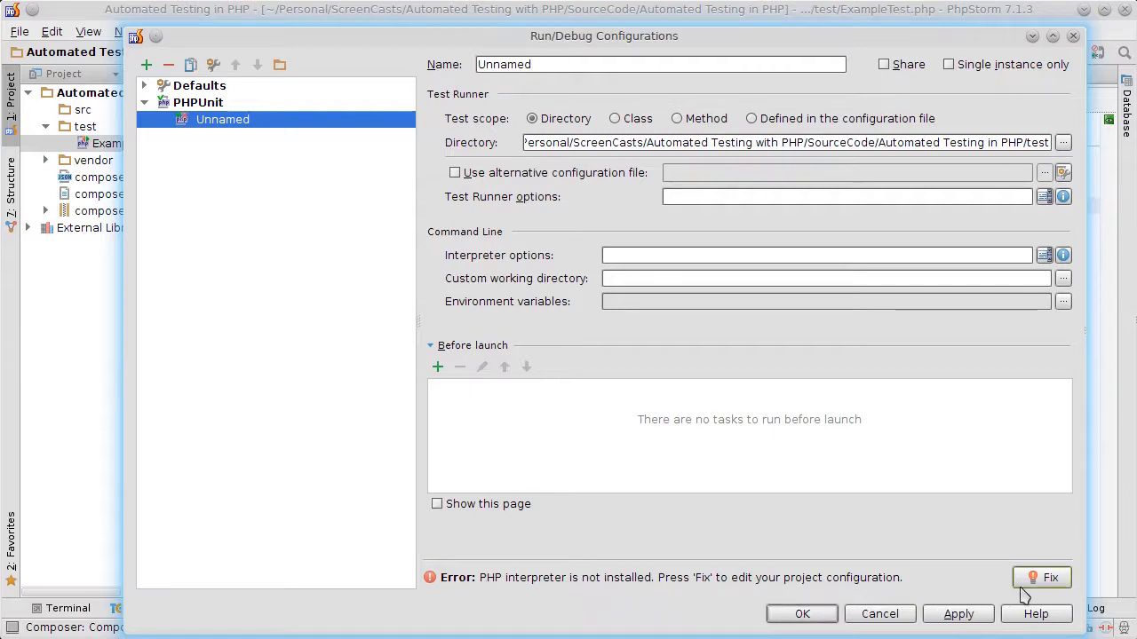
- Fix the missing interpreter by choosing System PHP, and save the PHPUnit run configuration
click(1051, 577)
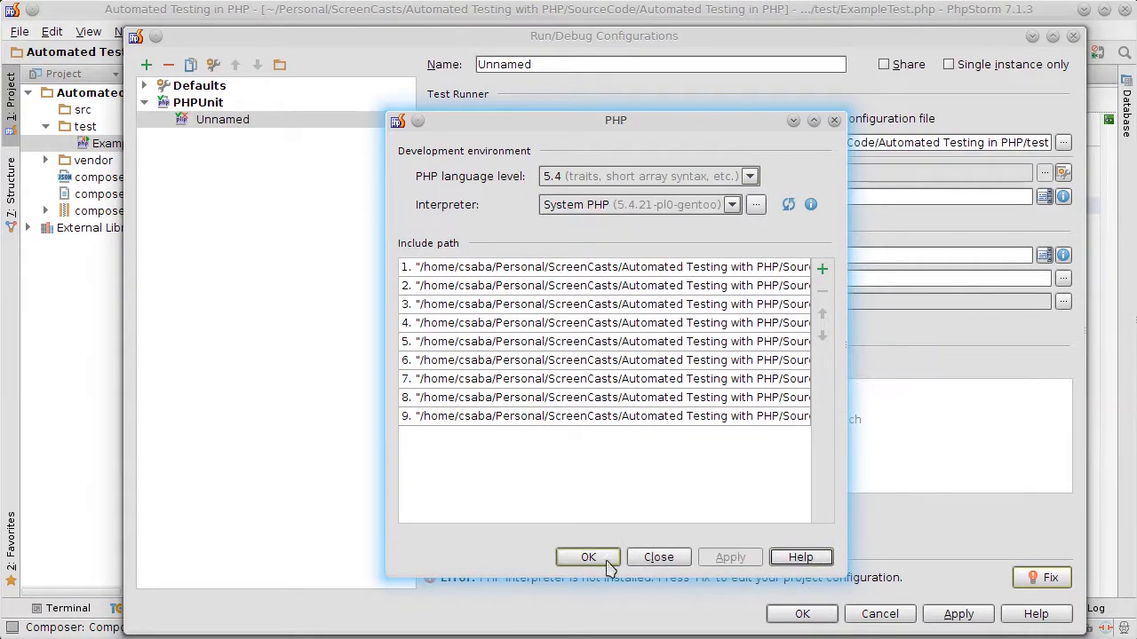
click(587, 556)
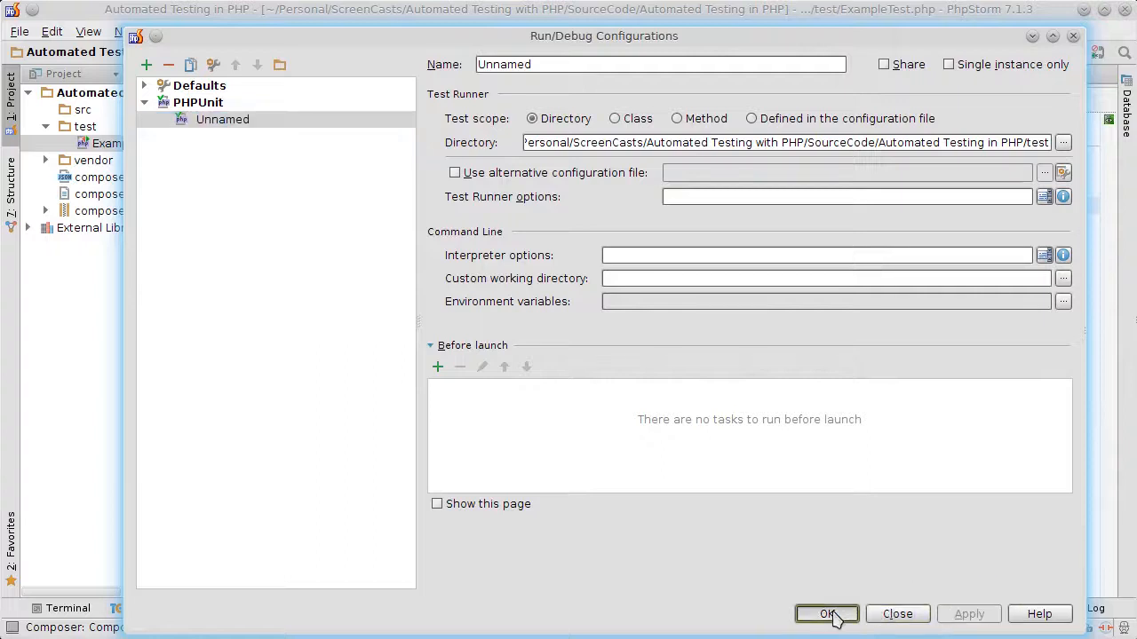
click(826, 614)
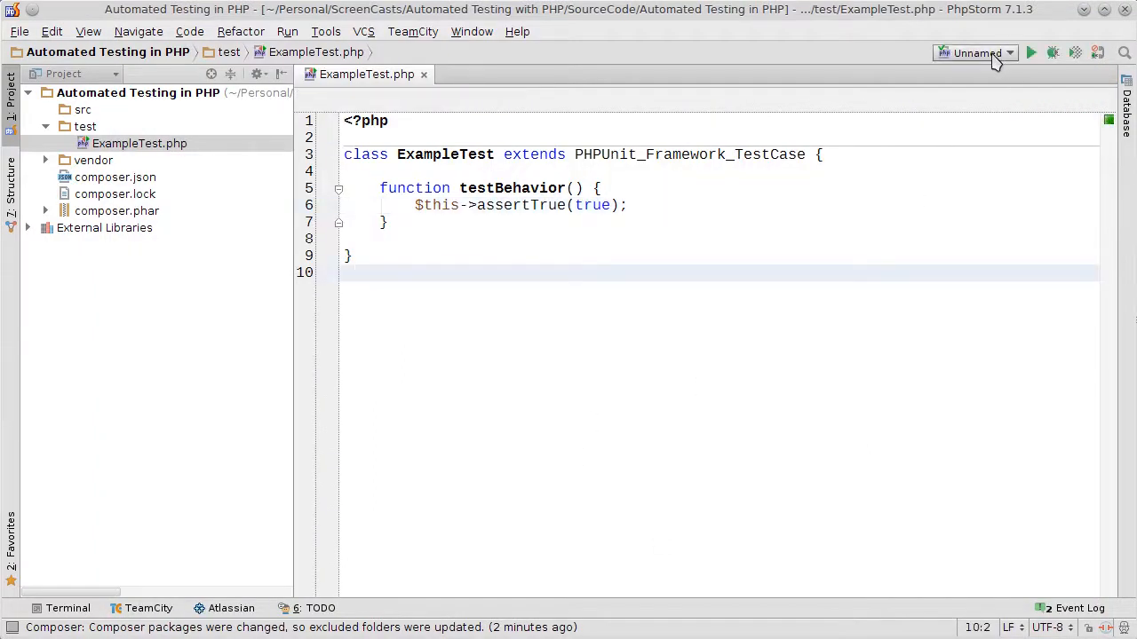
- Rename the Unnamed PHPUnit configuration to 'Run All Tests' in Edit Configurations
click(974, 52)
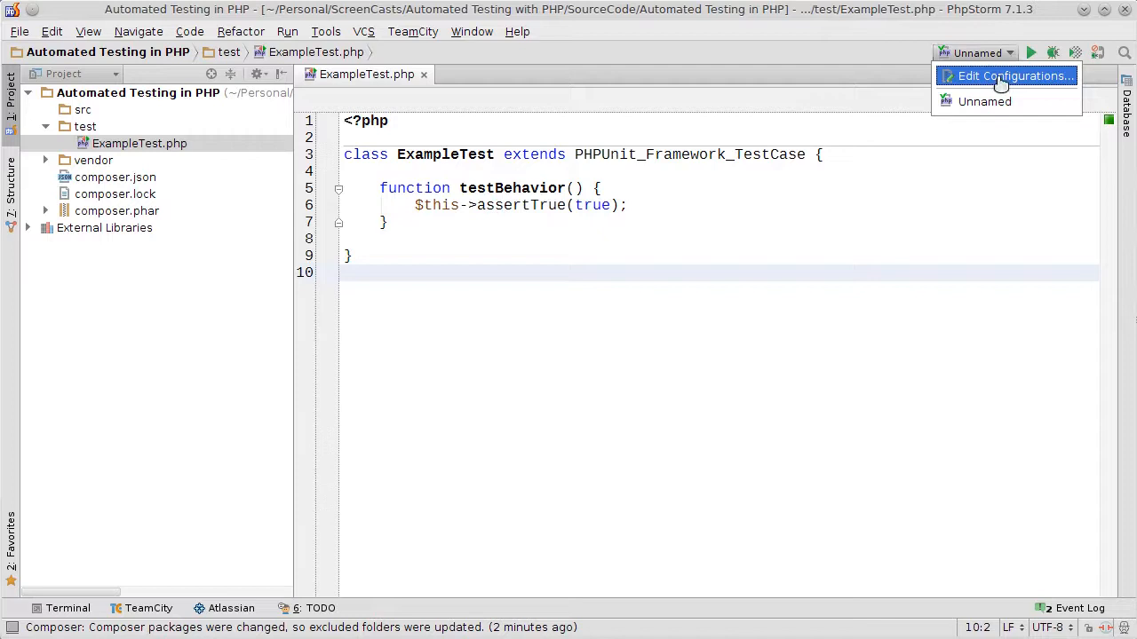
click(1012, 76)
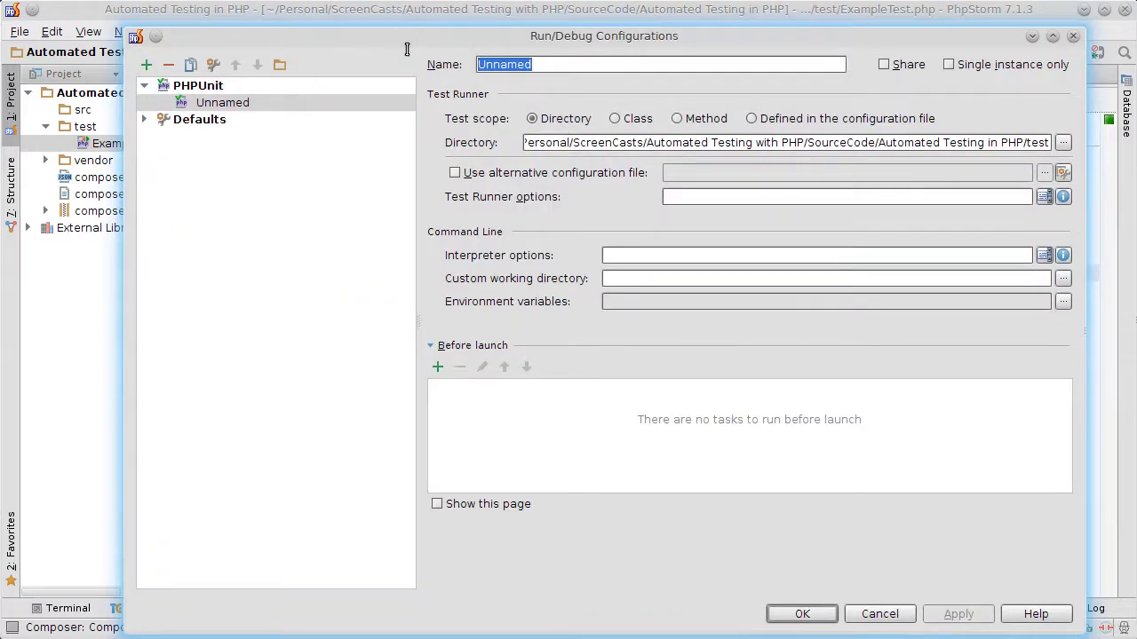
text(Run All)
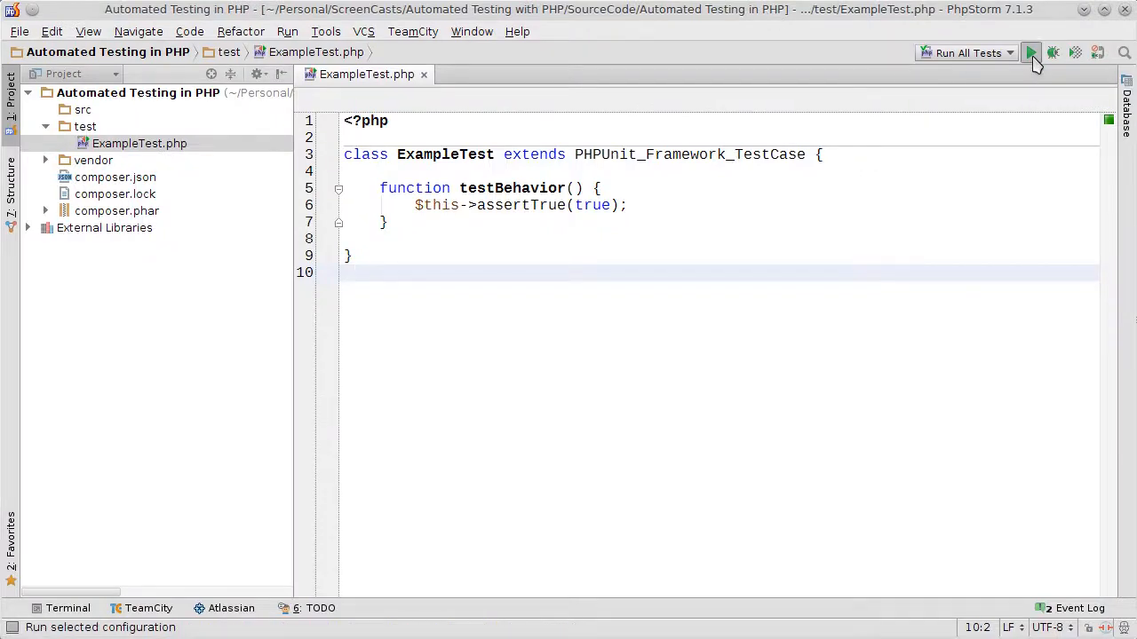
- Run the 'Run All Tests' configuration so ExampleTest passes, 1 of 1 done
click(1031, 53)
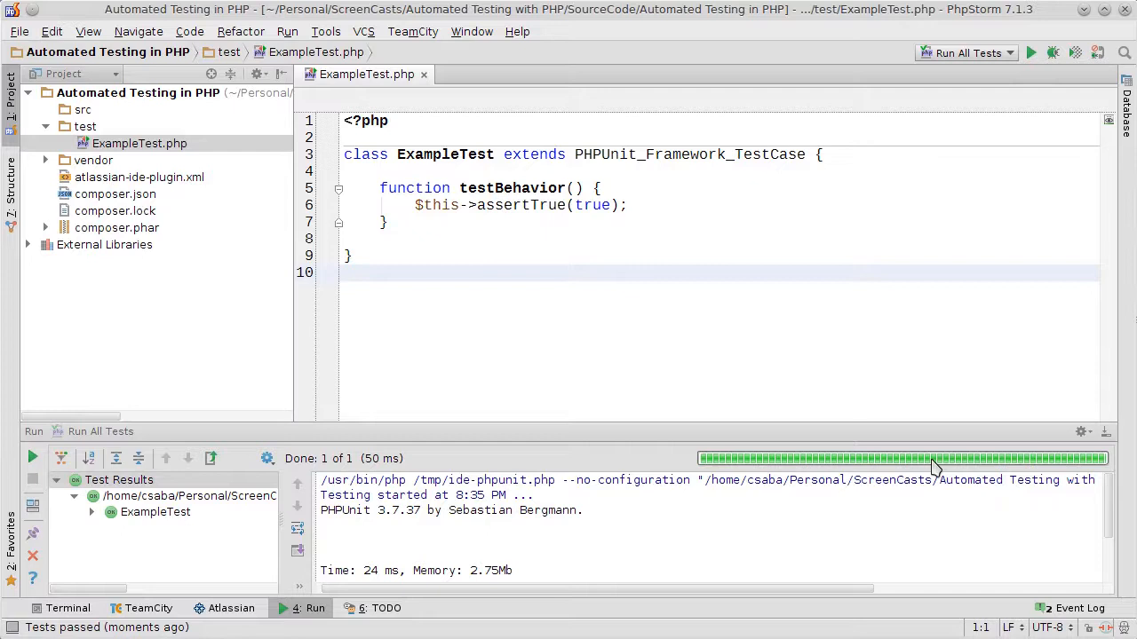
mouse_move(808, 387)
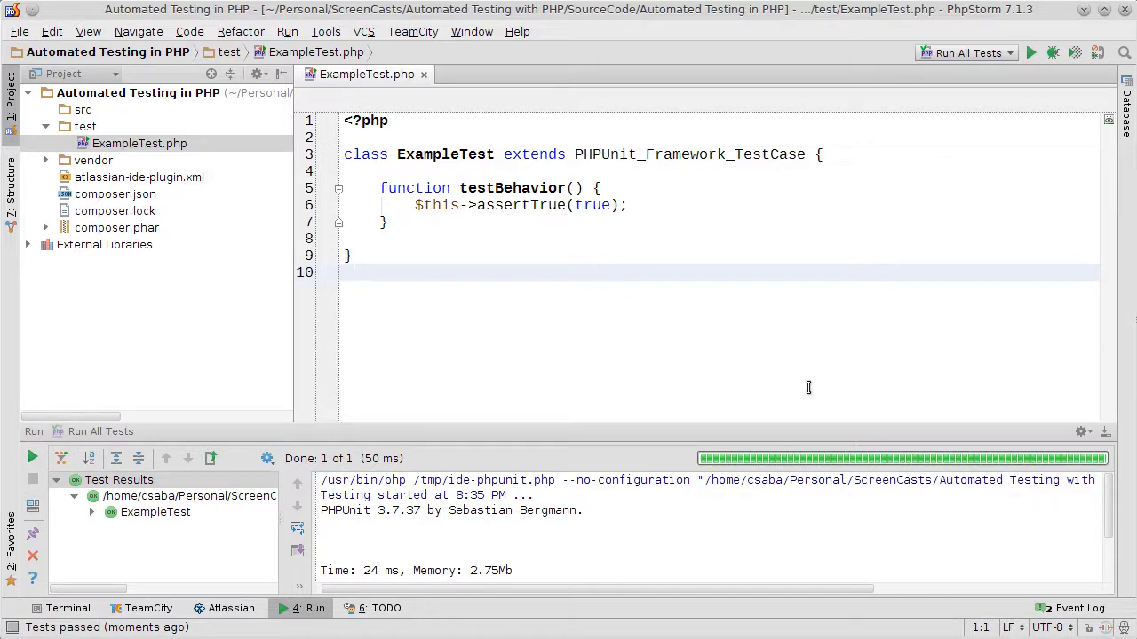